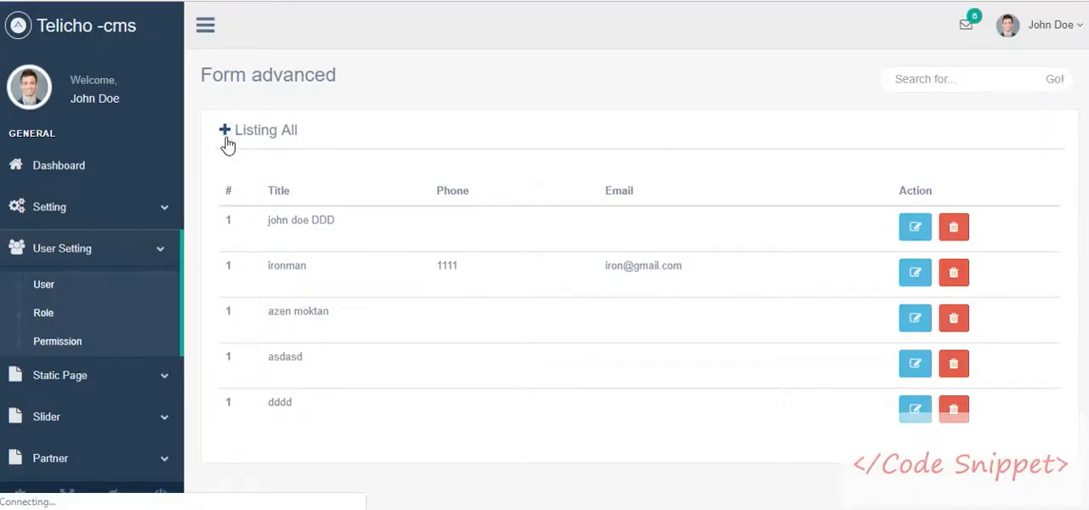
Try the Create Author form with a suggested full name, cancel, then start editing john doe DDD
click(225, 129)
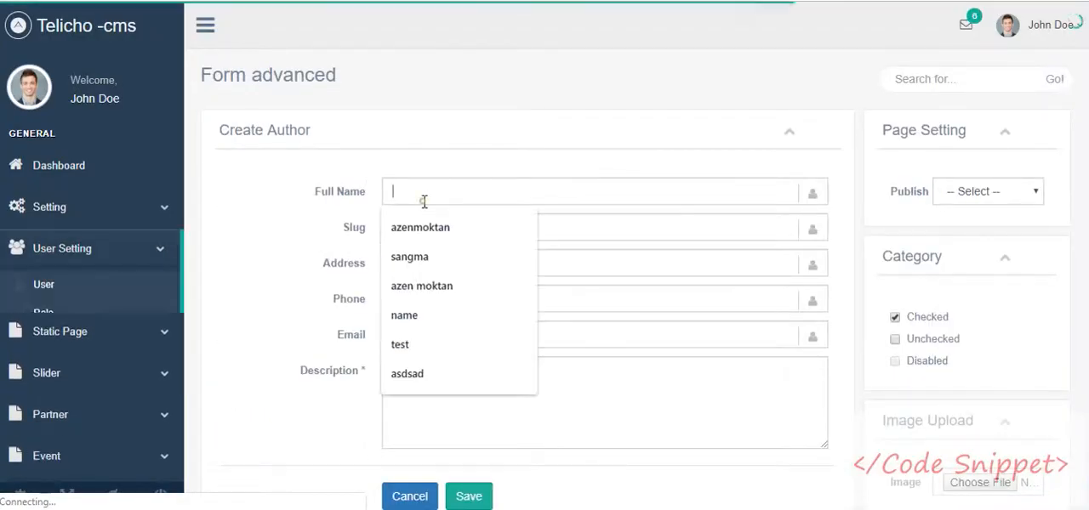
click(419, 228)
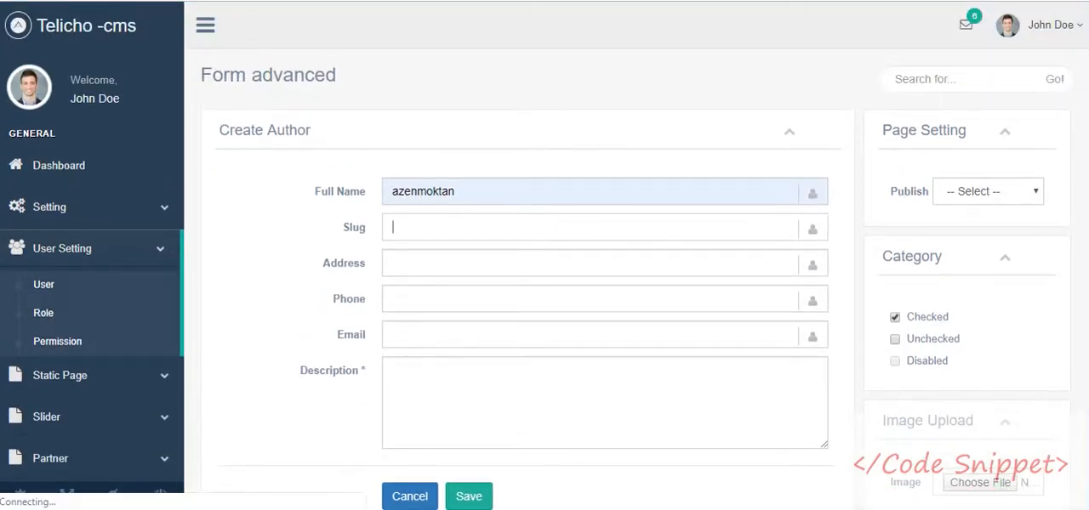
click(469, 497)
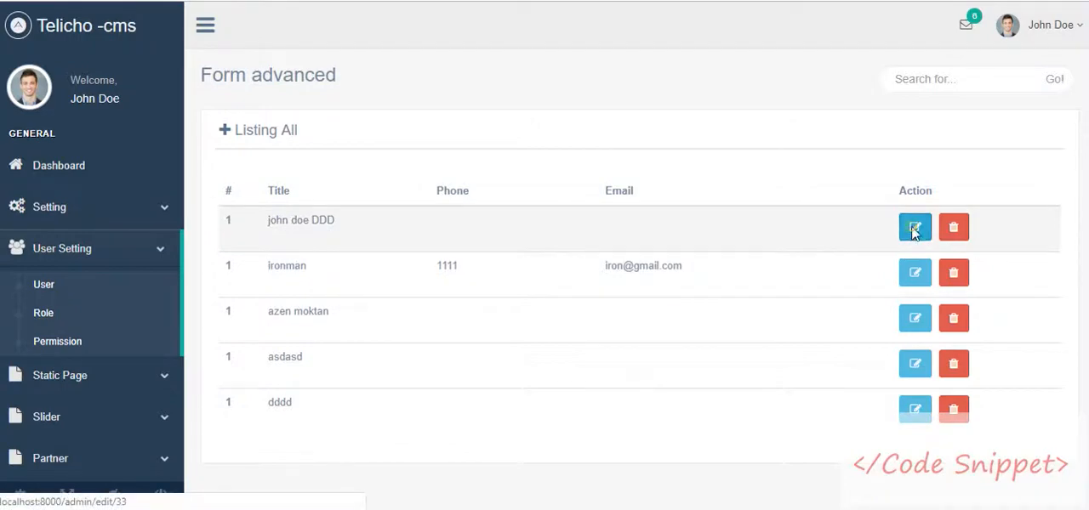
click(915, 229)
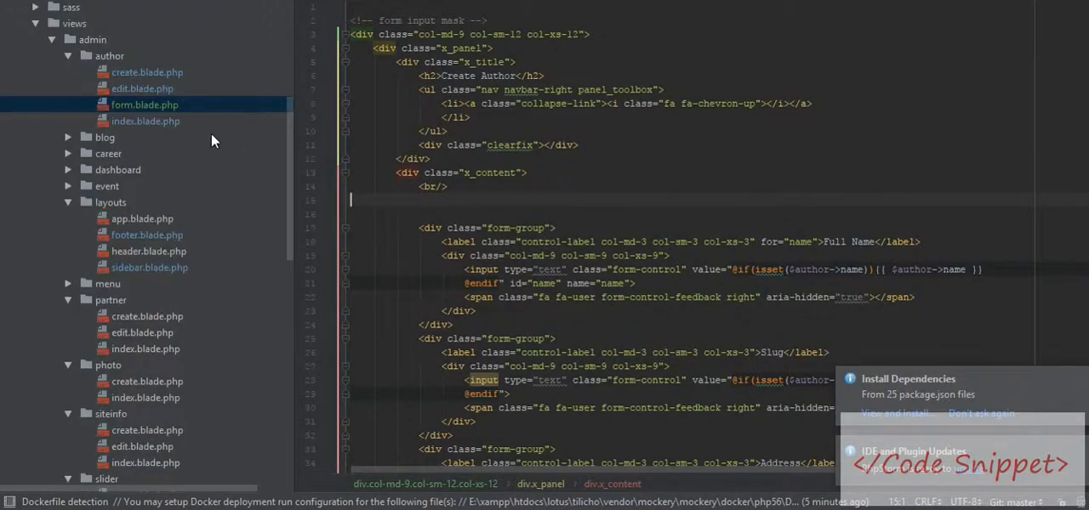
Bring up author/create.blade.php, which includes the shared author form partial
click(146, 72)
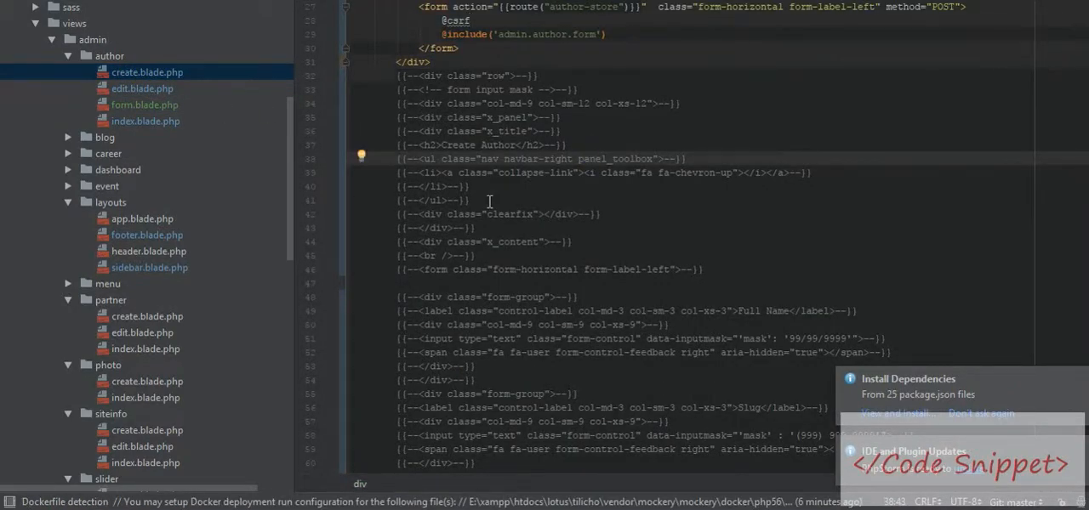
click(143, 89)
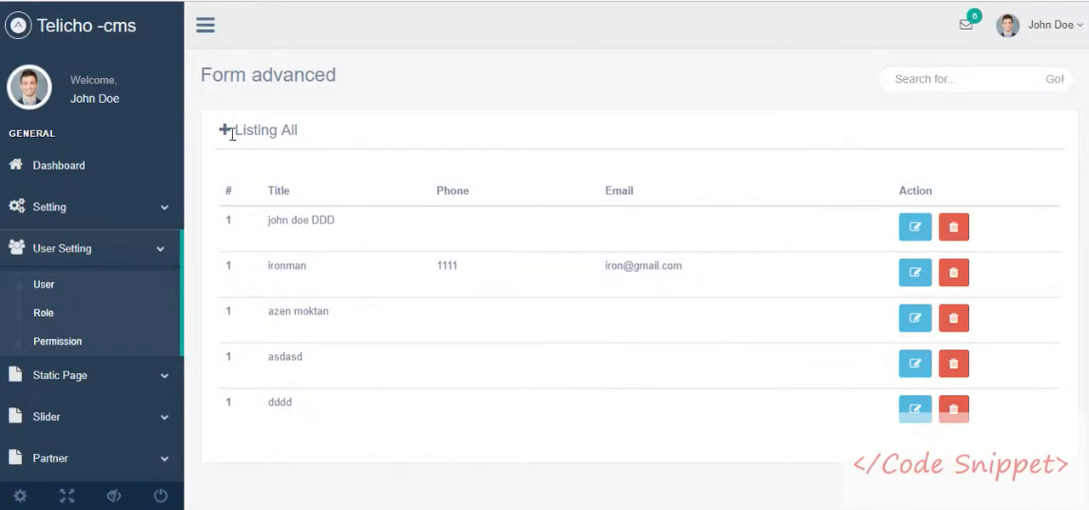
mouse_move(619, 266)
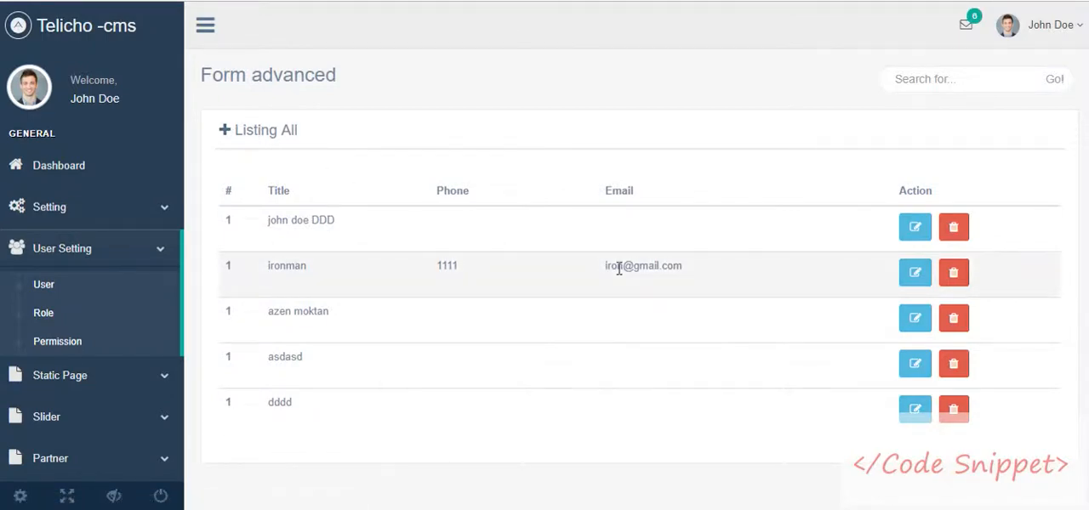
mouse_move(746, 194)
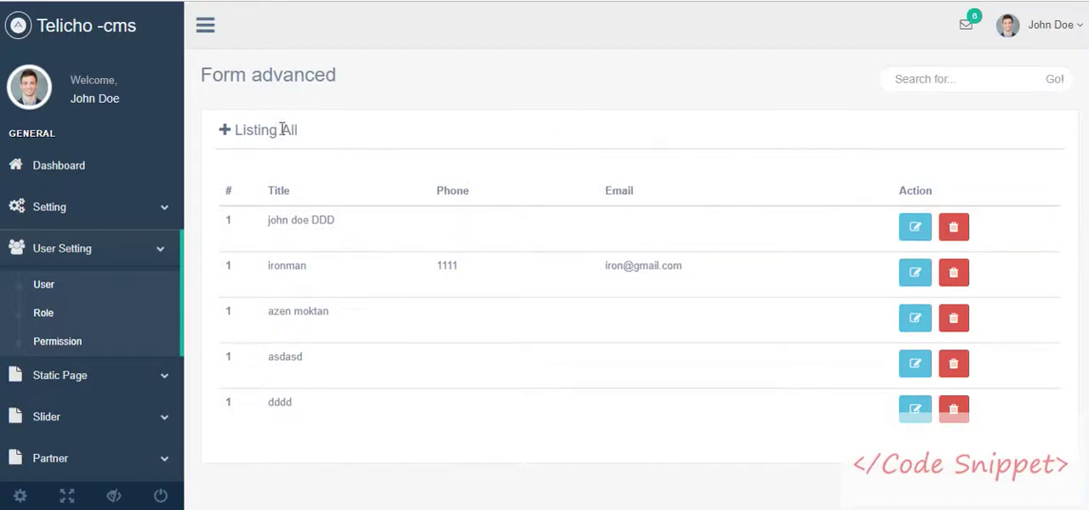
click(255, 129)
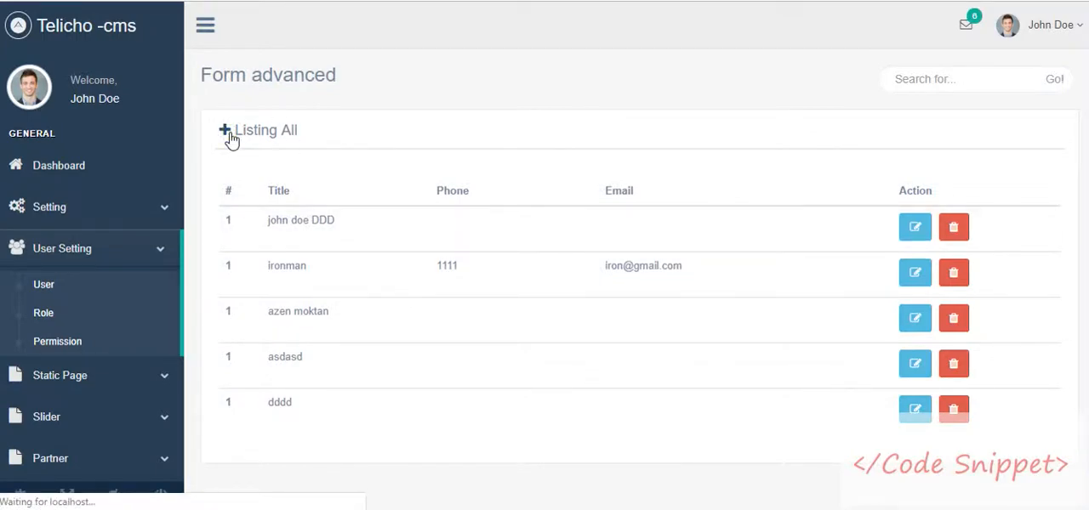
click(225, 129)
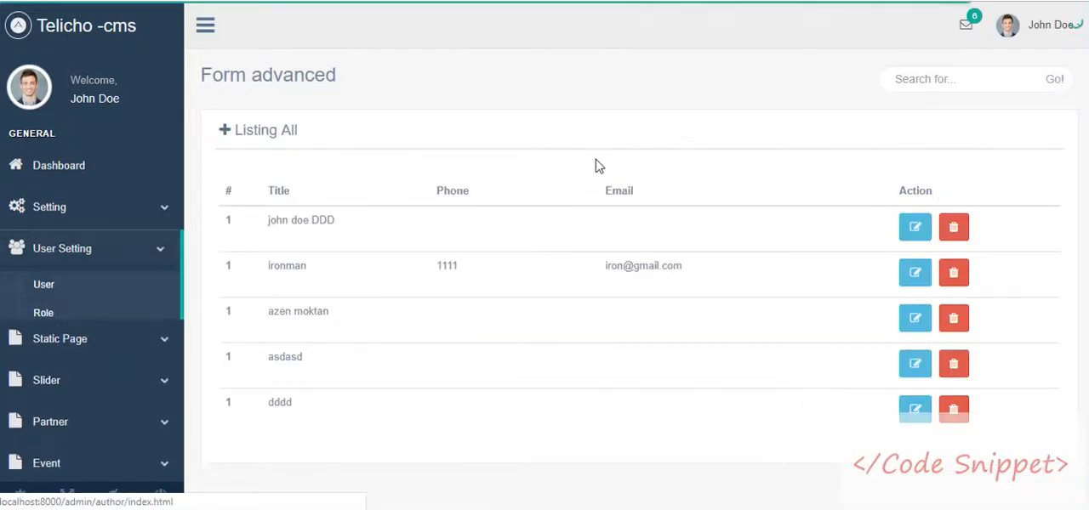
click(44, 313)
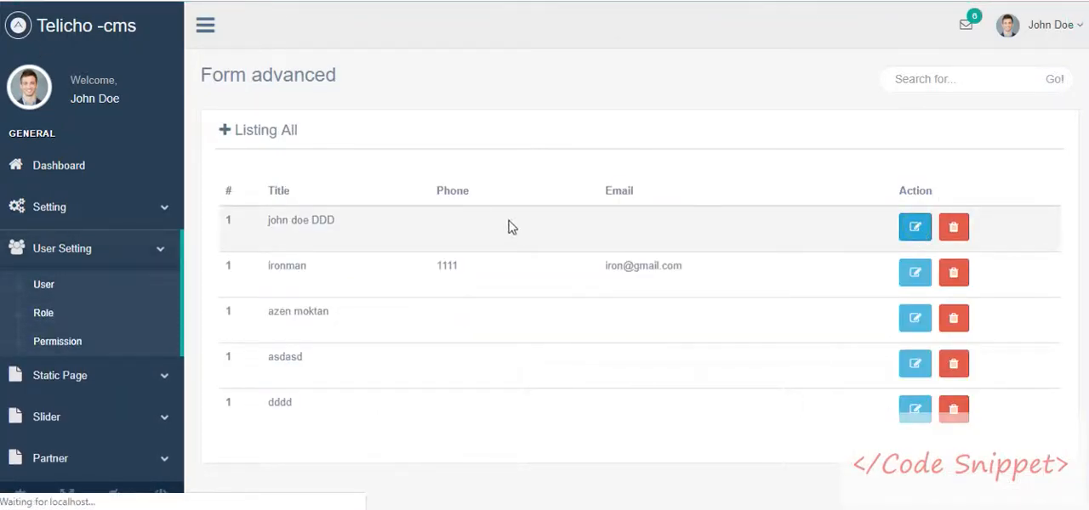
click(915, 226)
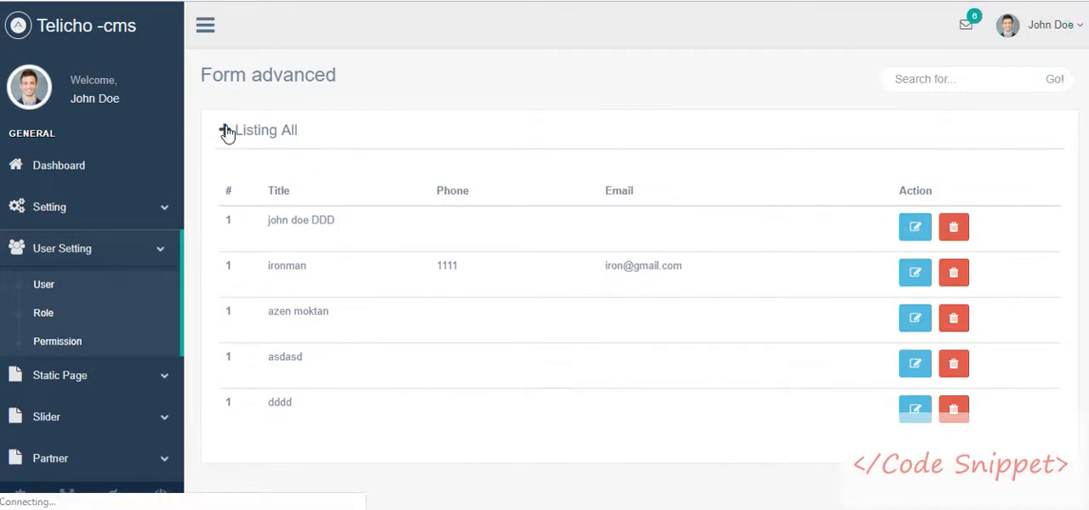
click(226, 129)
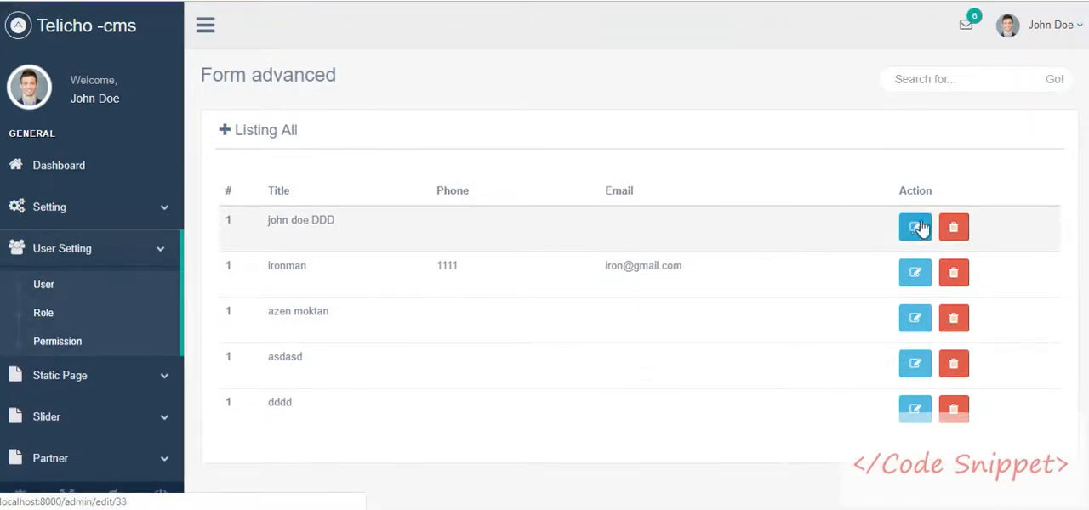
click(915, 228)
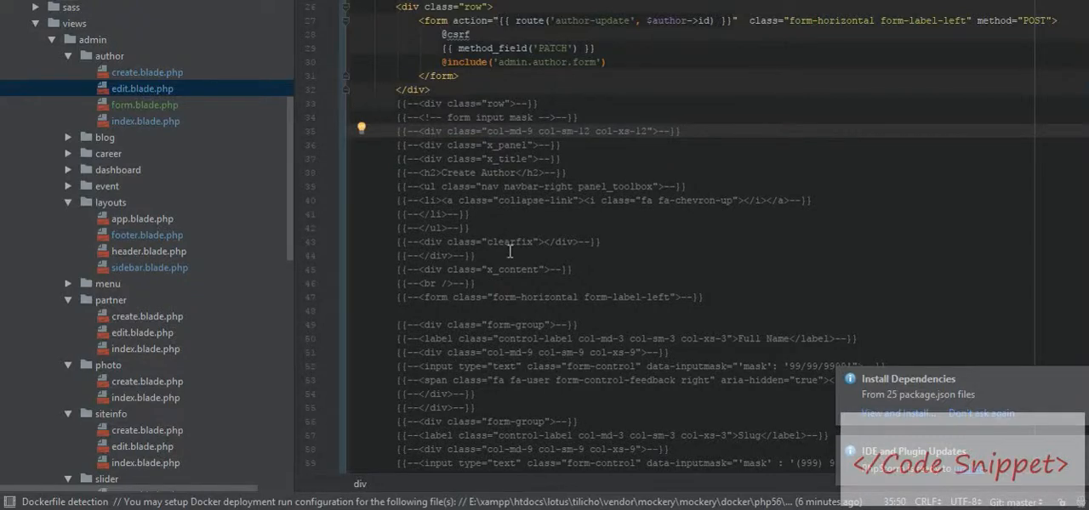
click(147, 71)
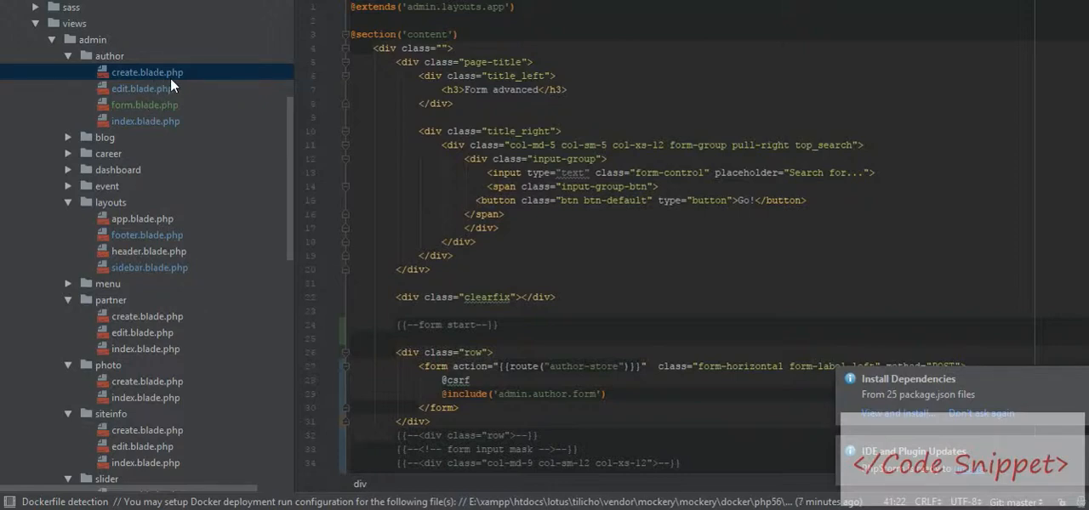
mouse_move(170, 126)
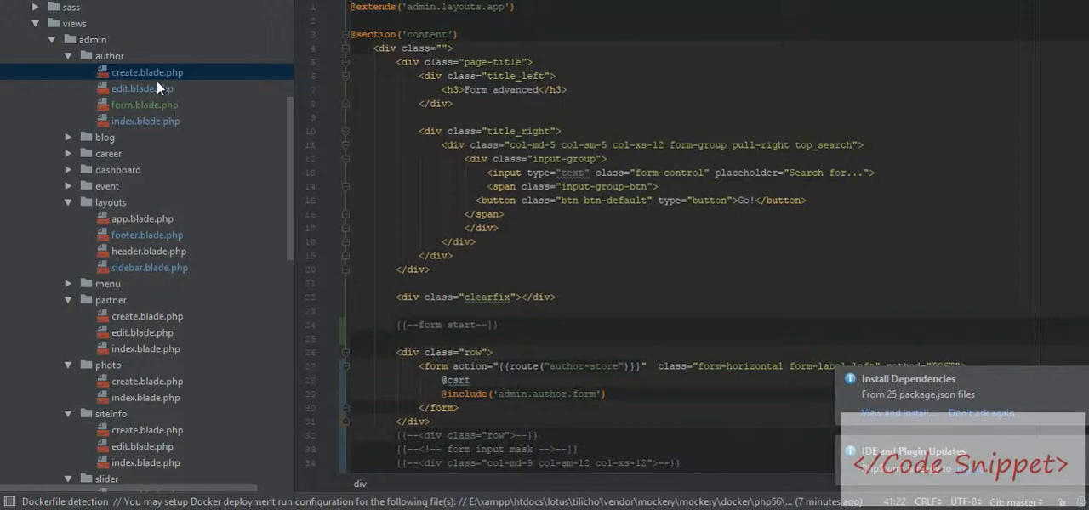
mouse_move(156, 123)
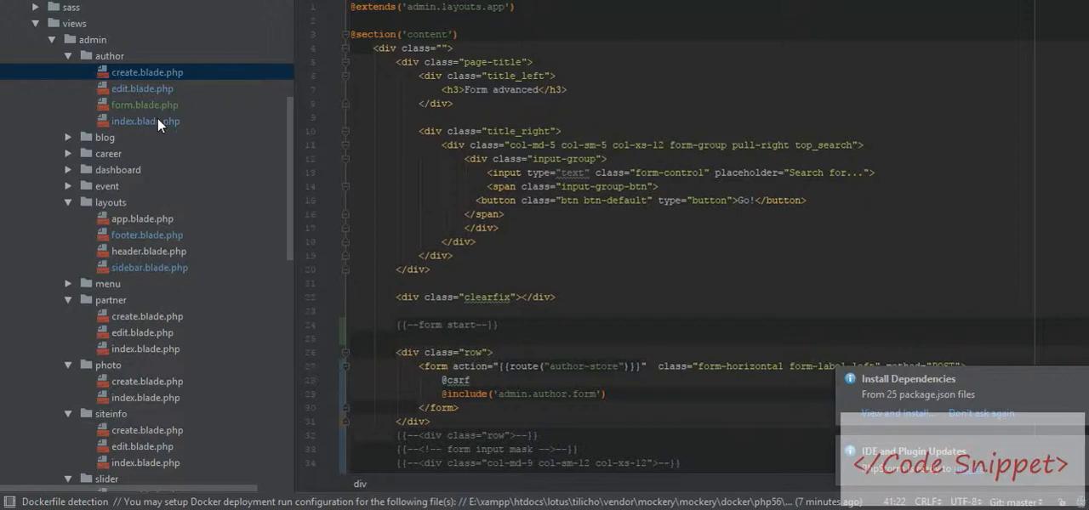
mouse_move(157, 108)
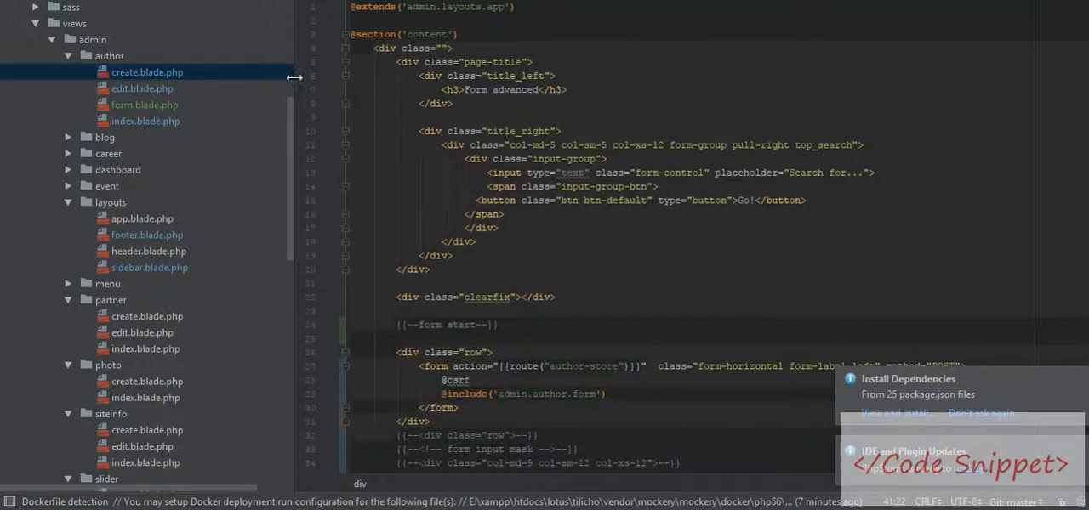
click(653, 270)
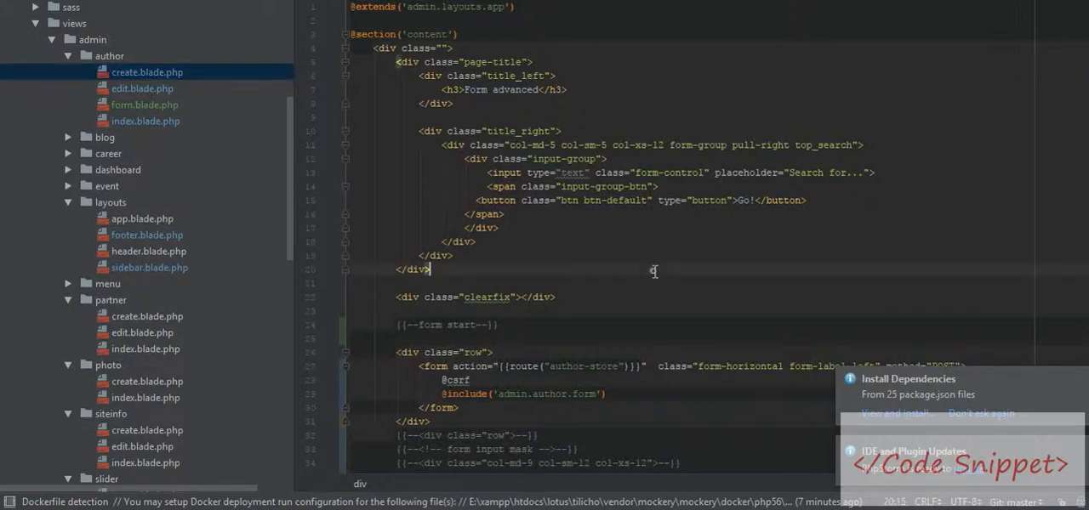
scroll(down, 3)
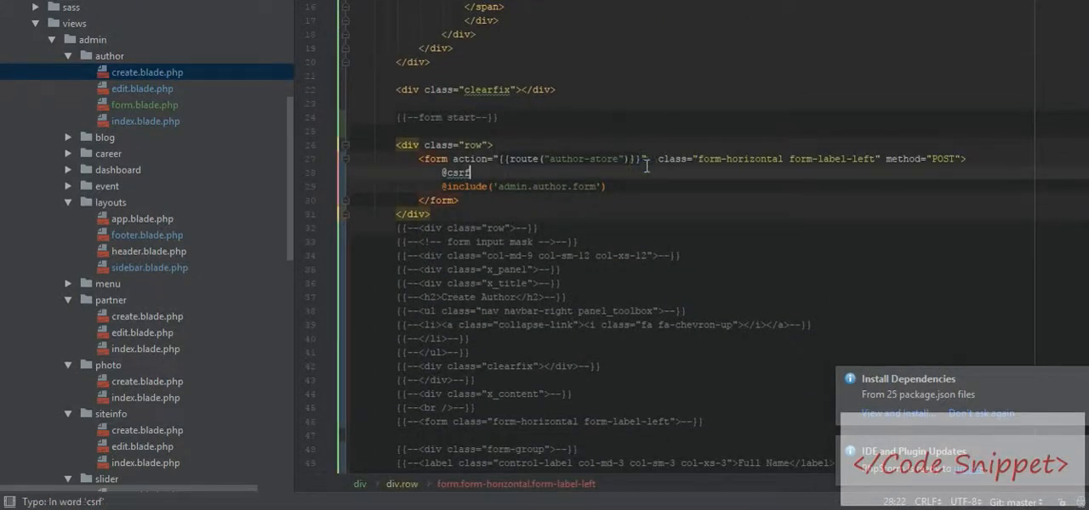
double_click(942, 159)
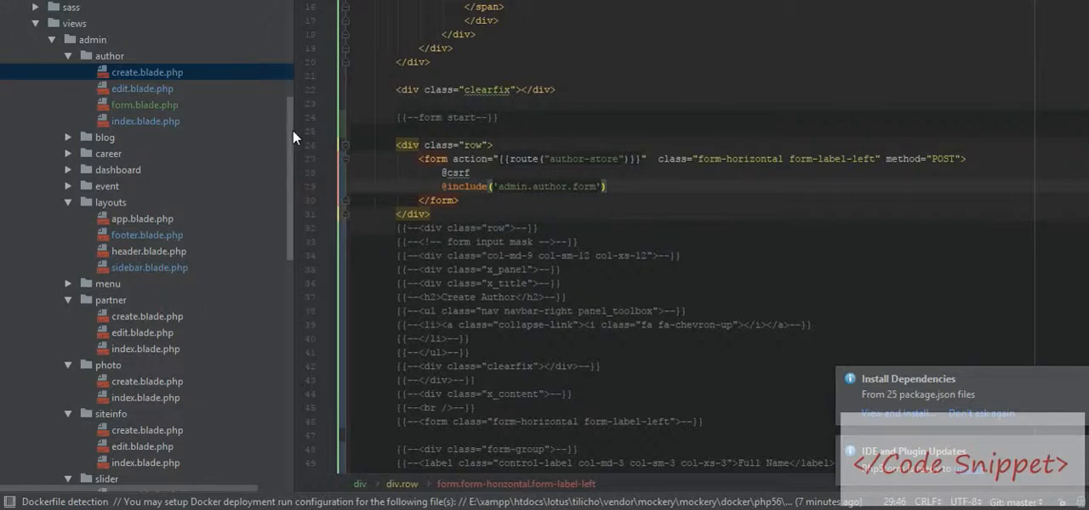
mouse_move(48, 41)
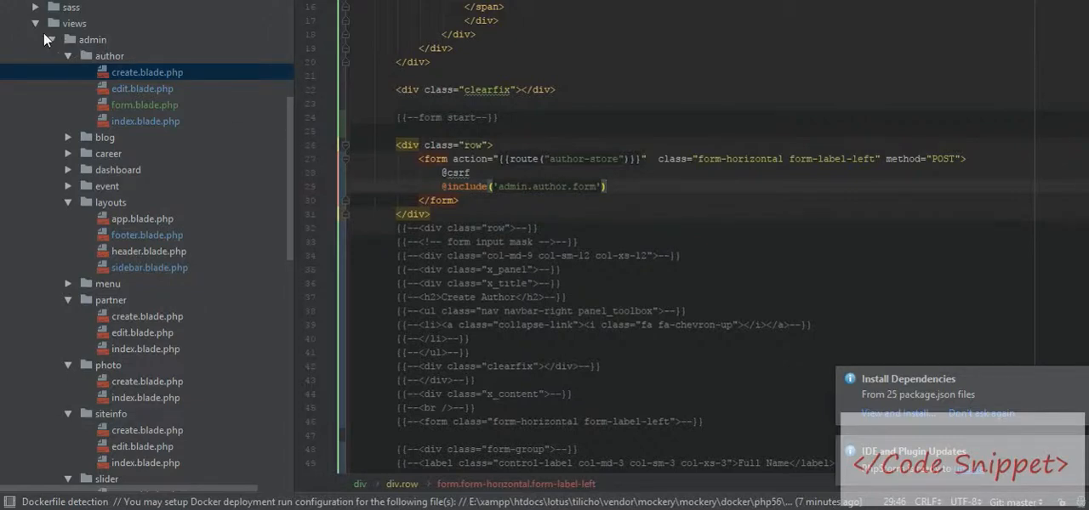
mouse_move(609, 208)
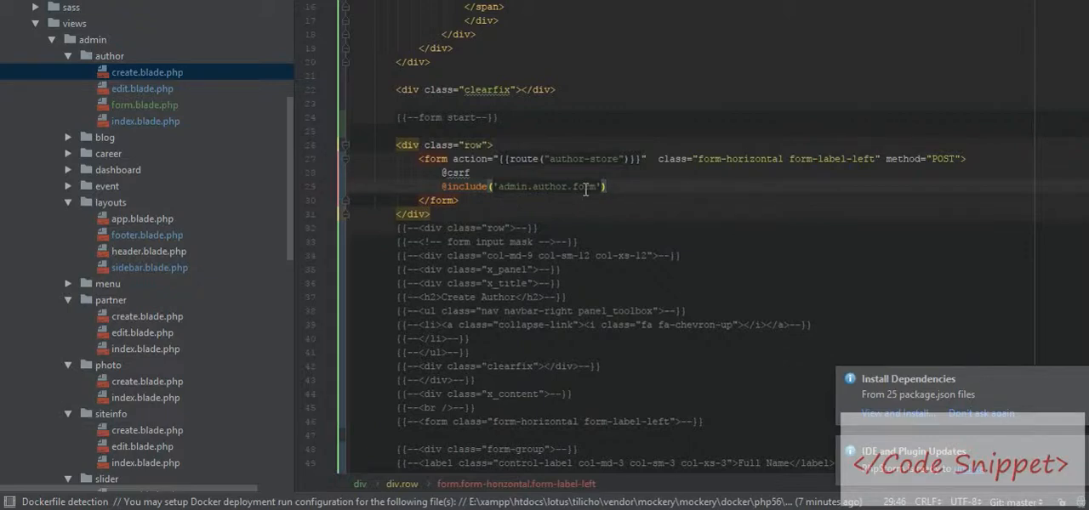
click(144, 104)
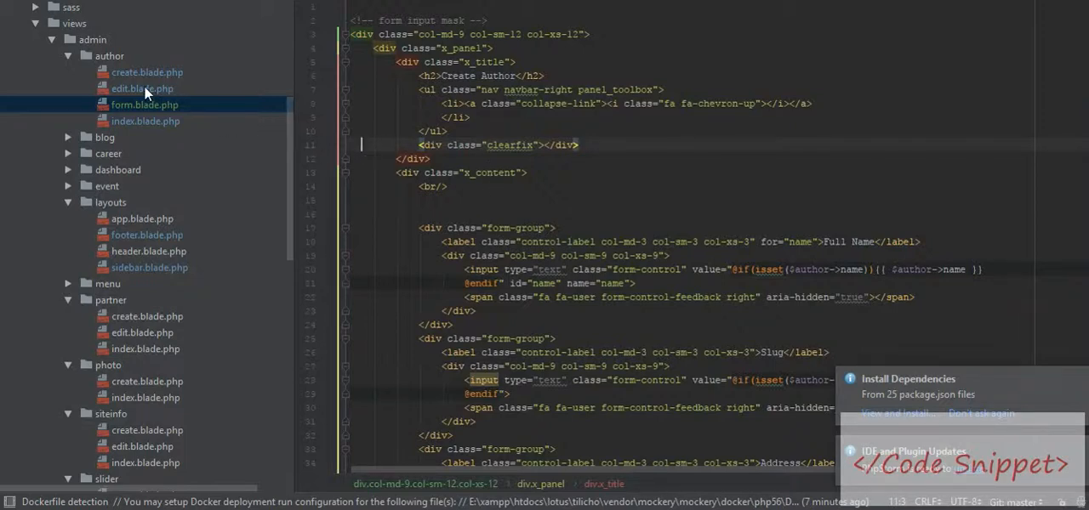
Review edit.blade.php's author-update form and its method_field('PATCH') line
click(142, 88)
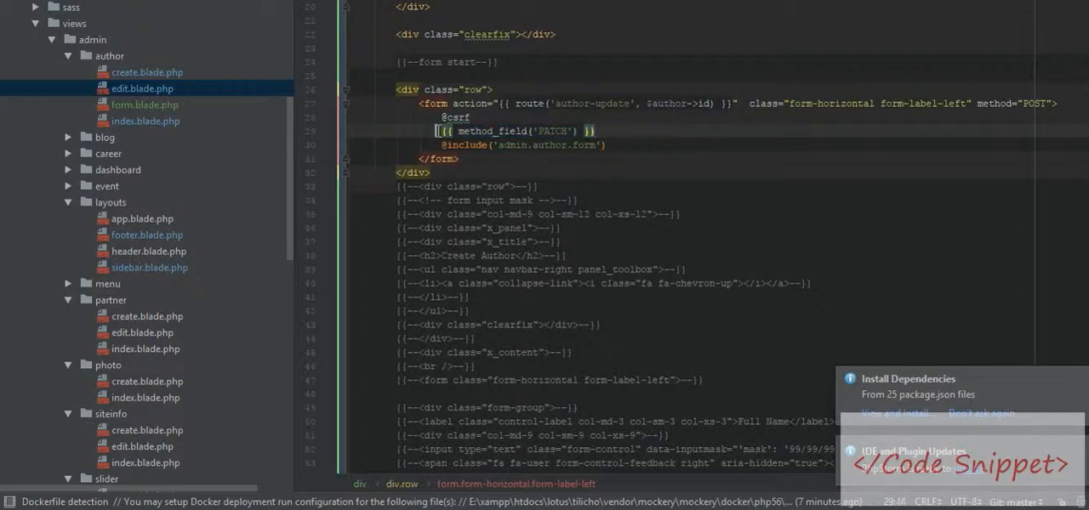
double_click(517, 131)
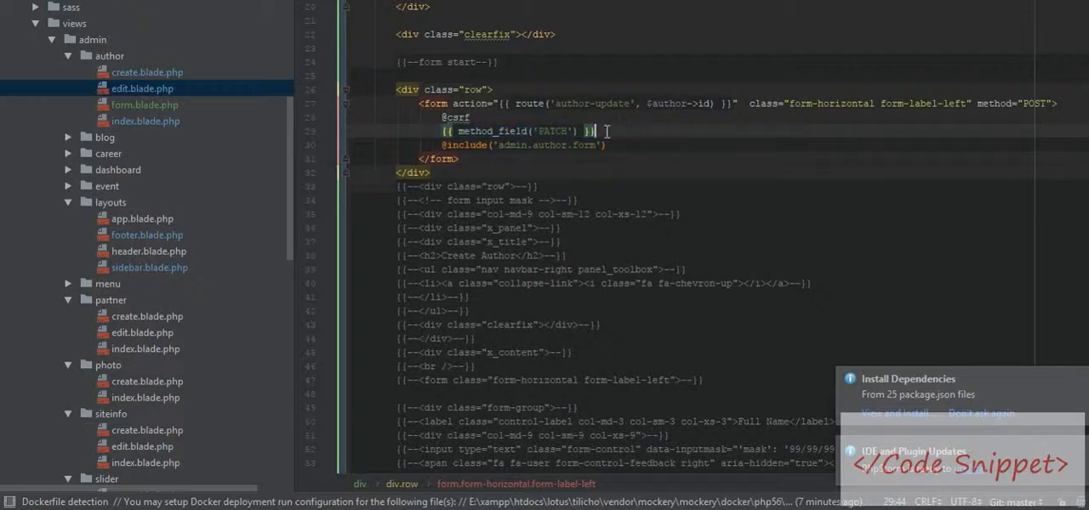
click(147, 71)
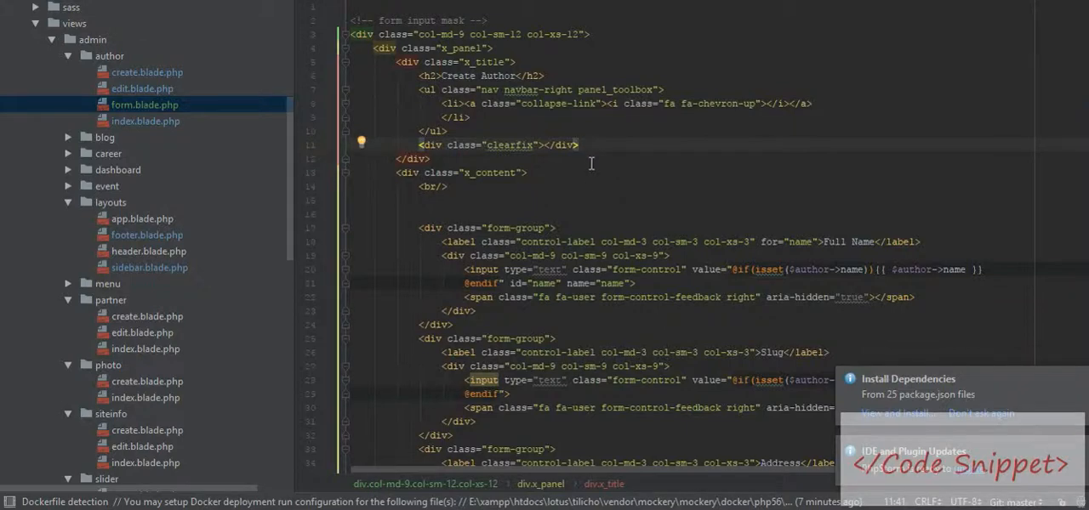
Go through form.blade.php's prefilled input fields and start a file-name search
scroll(down, 3)
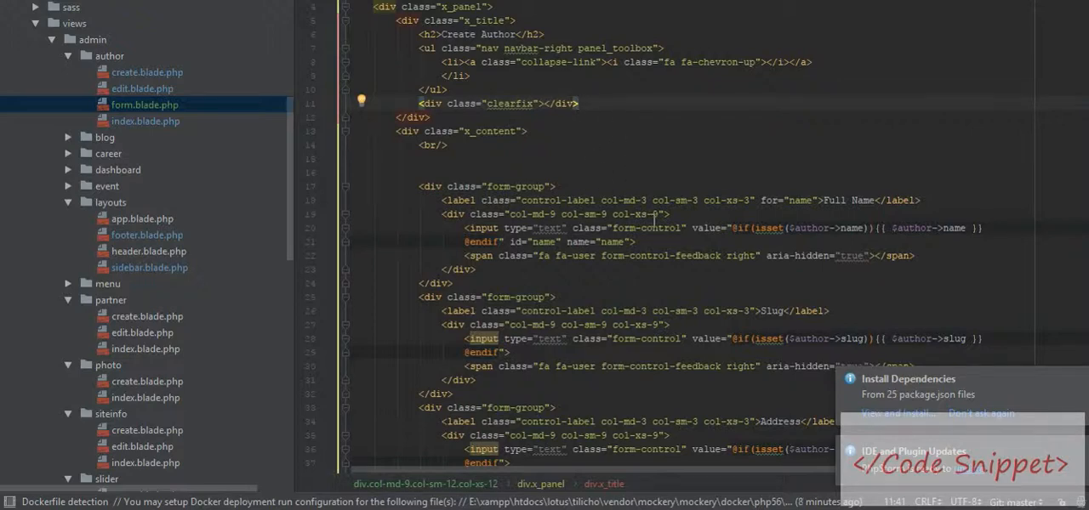
scroll(down, 3)
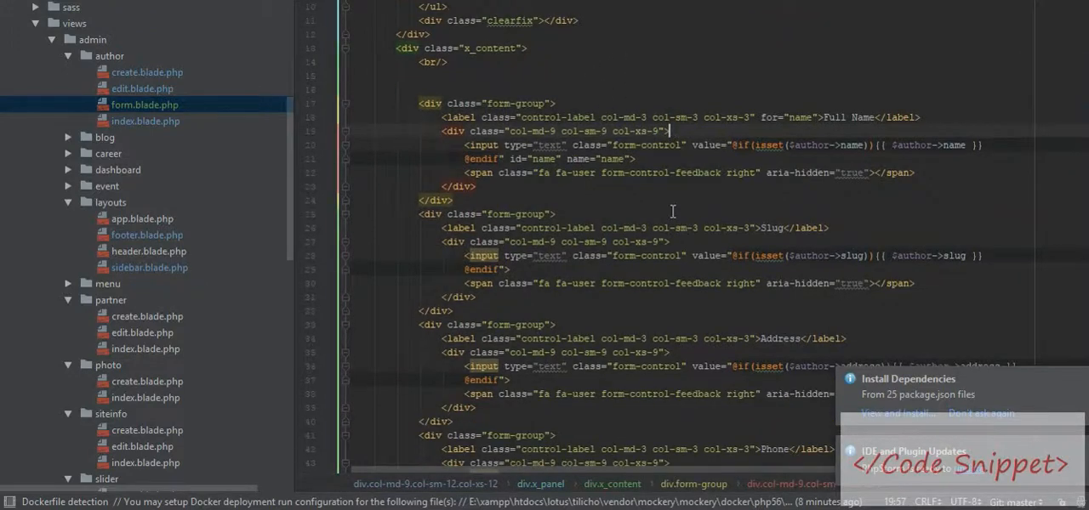
double_click(707, 144)
text(authr)
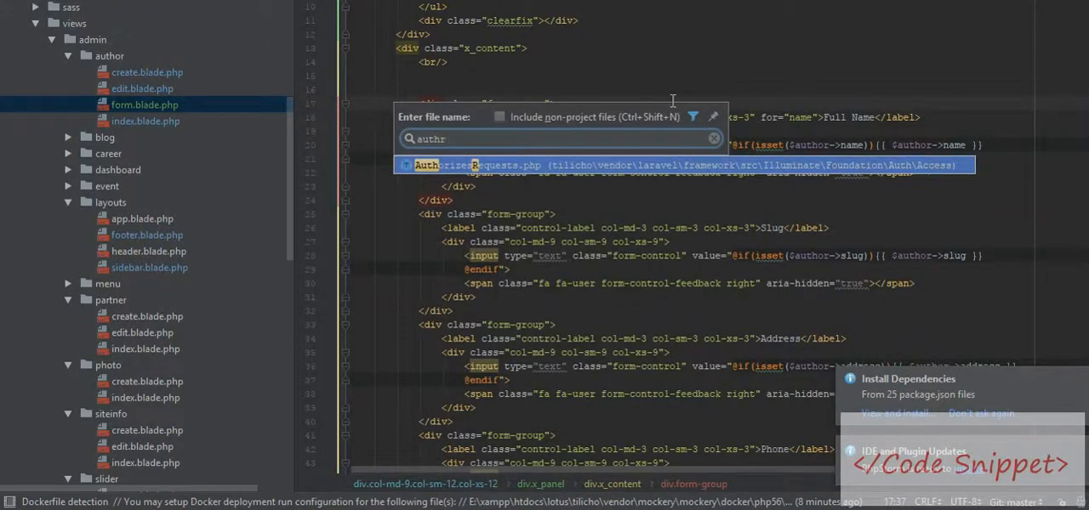
Find AuthorController.php via 'con' and search it for the edit method
text(con)
text(e)
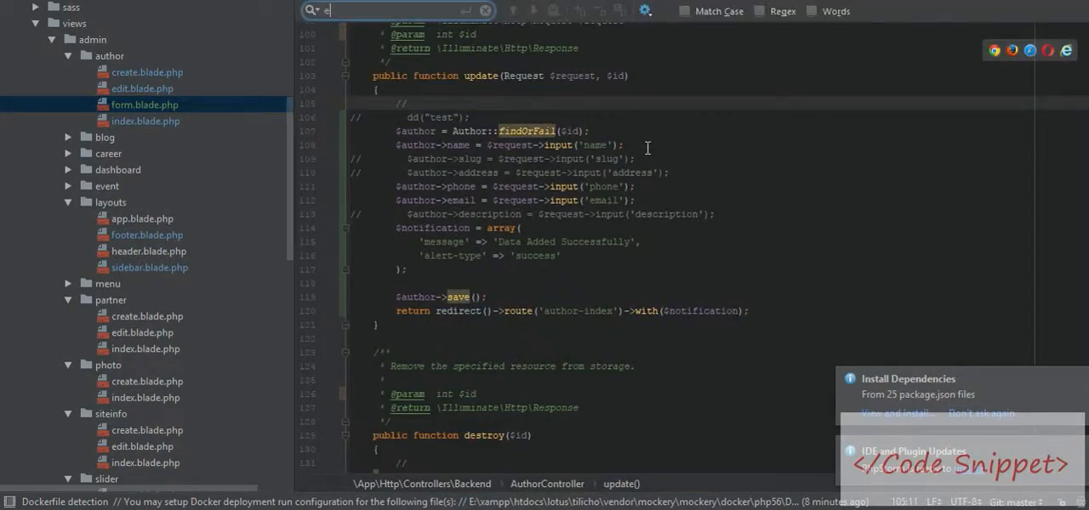
text(dit)
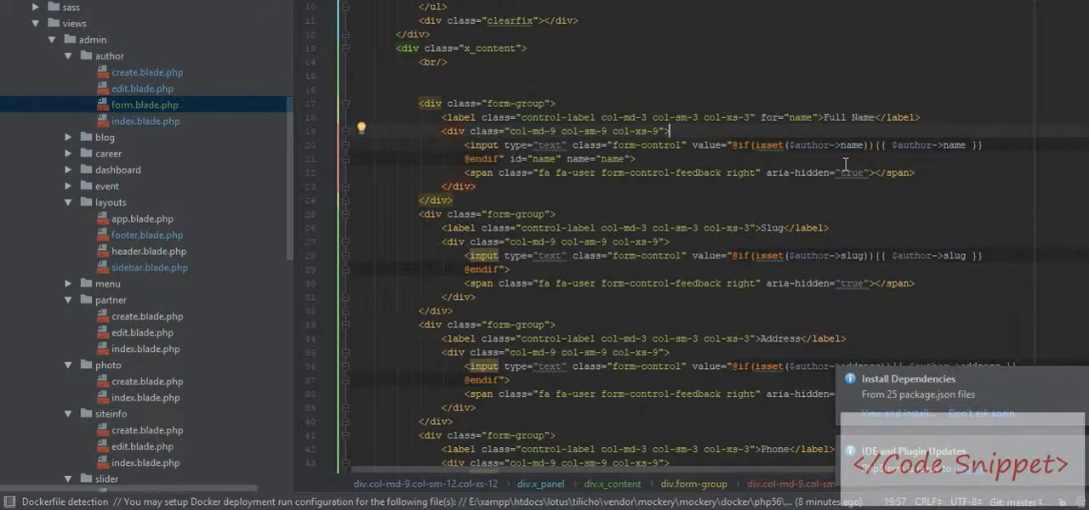
mouse_move(817, 171)
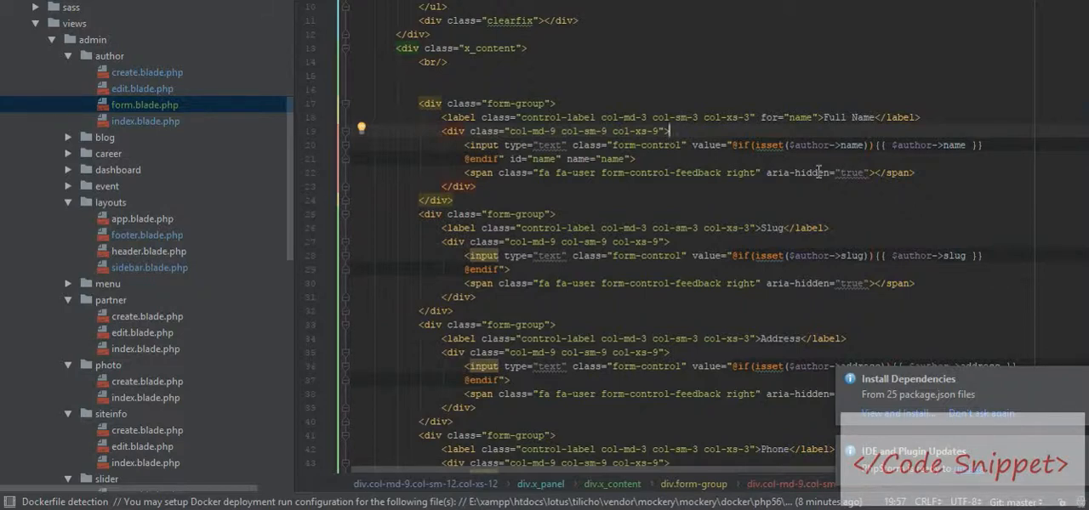
scroll(down, 3)
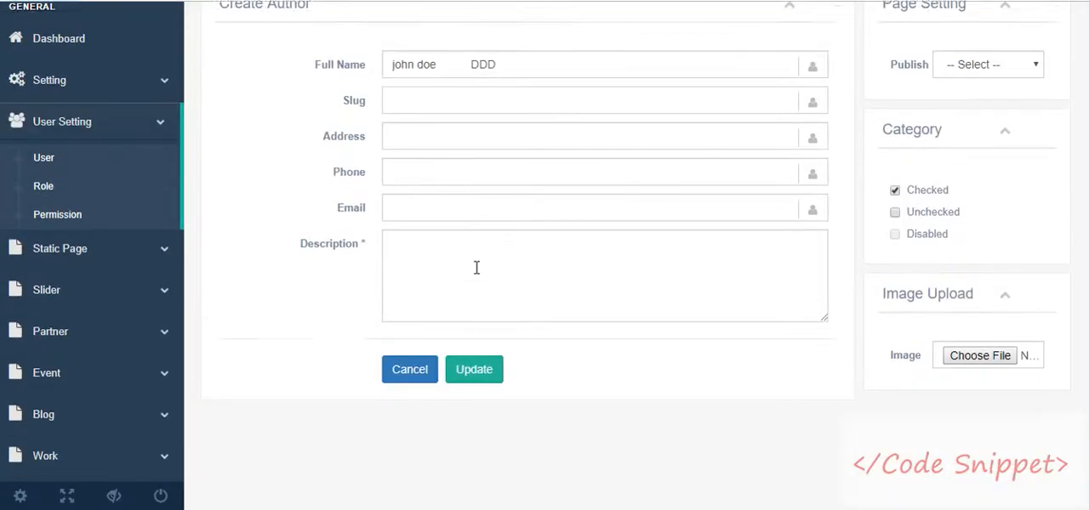
scroll(up, 3)
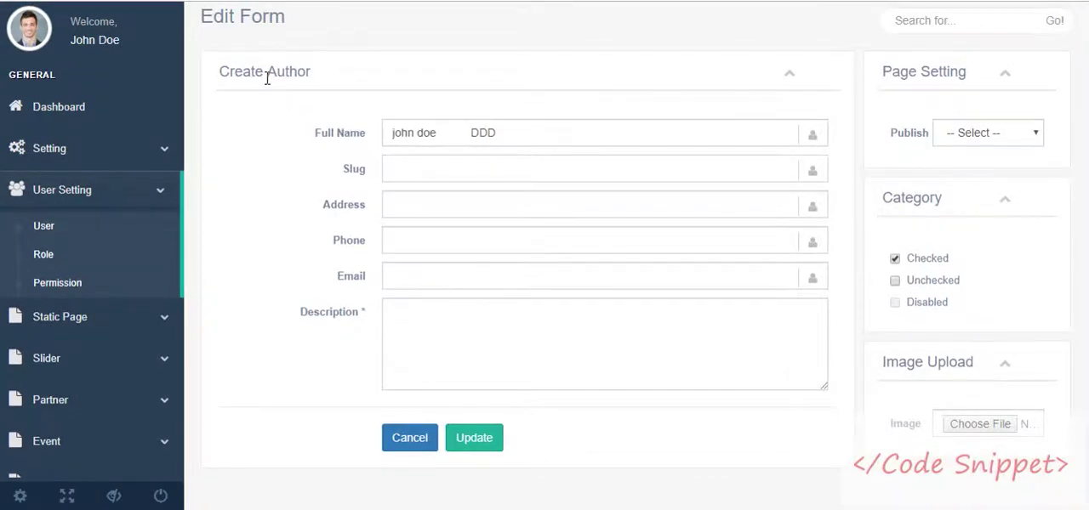
click(596, 169)
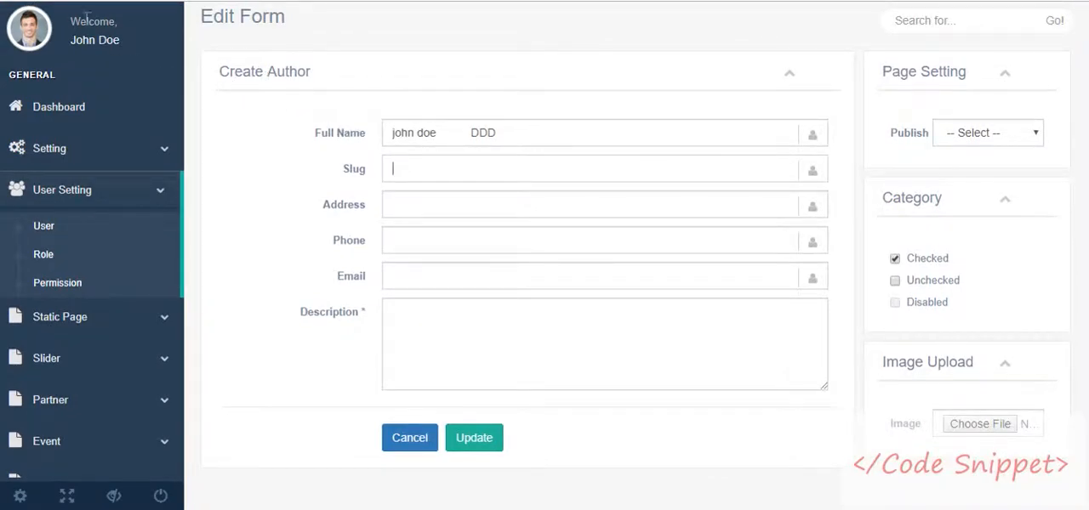
scroll(up, 3)
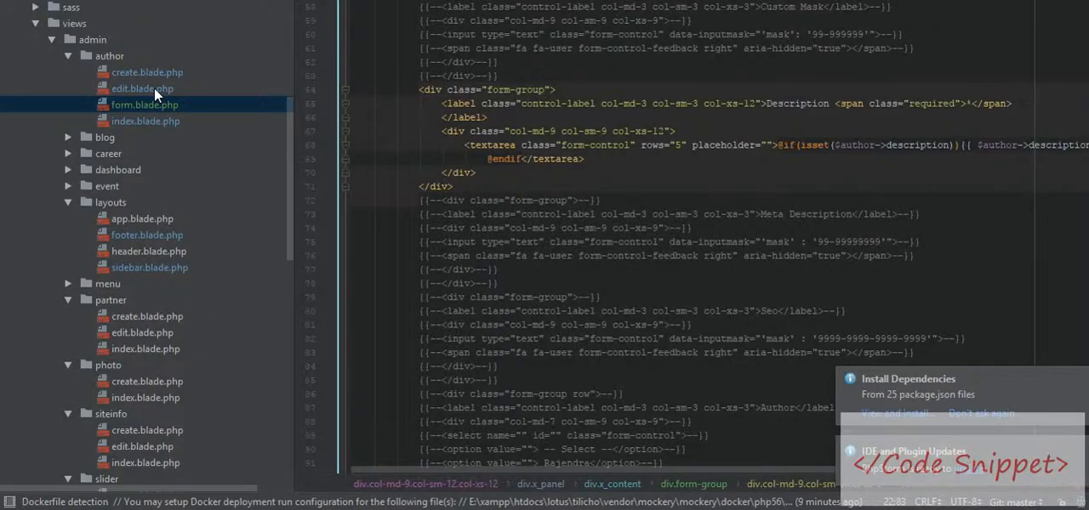
Look over edit.blade.php's author.update form, then switch to index.blade.php
click(143, 89)
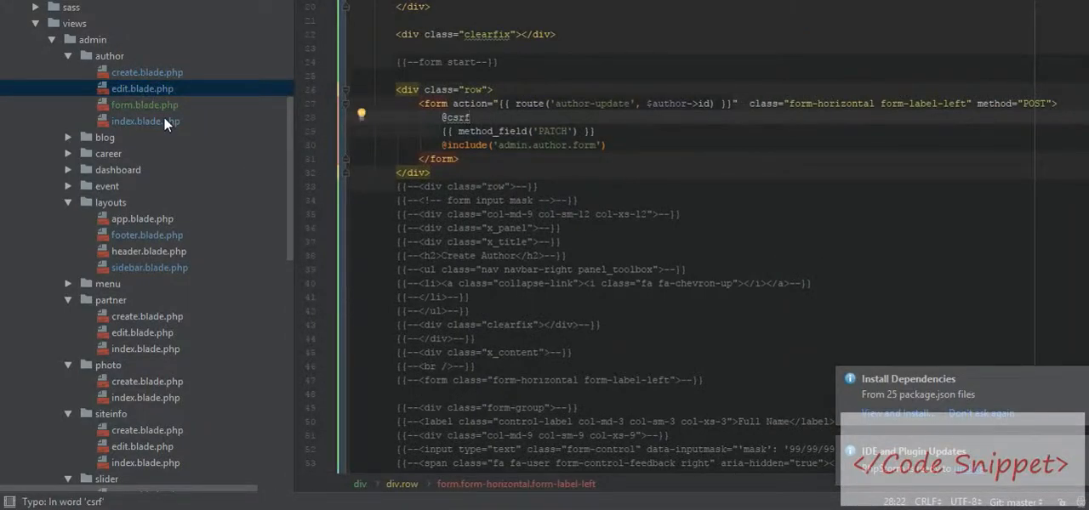
click(144, 104)
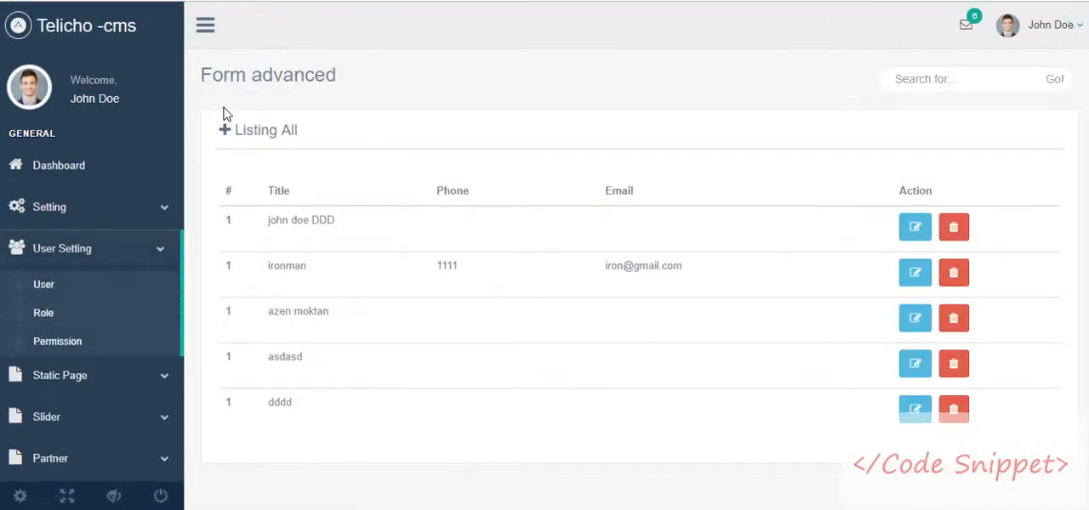
click(224, 129)
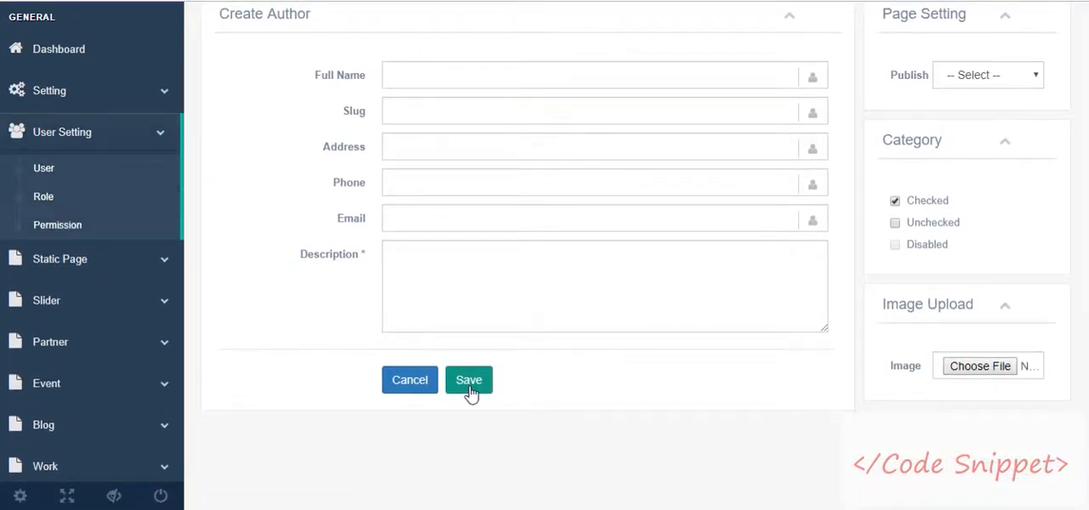
click(470, 381)
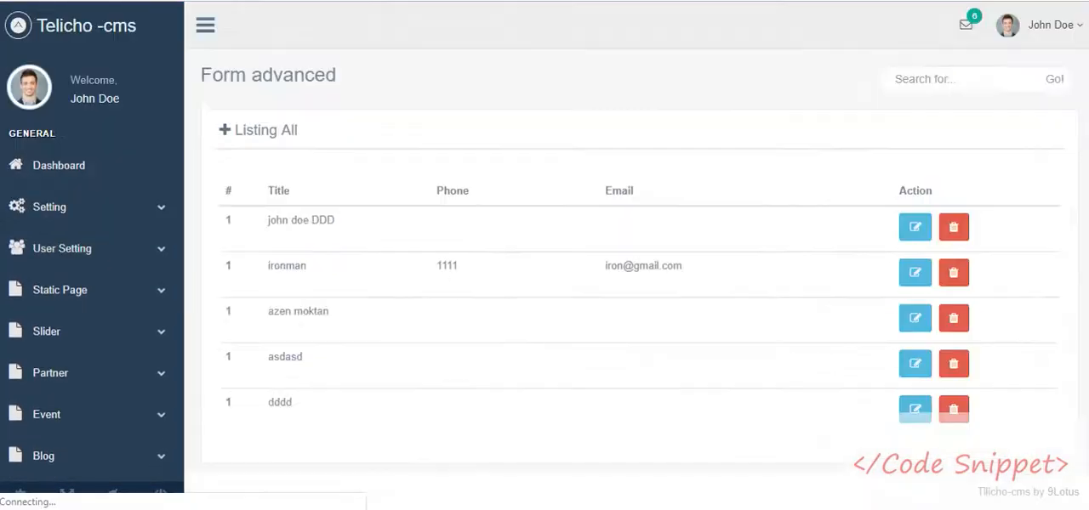
click(62, 248)
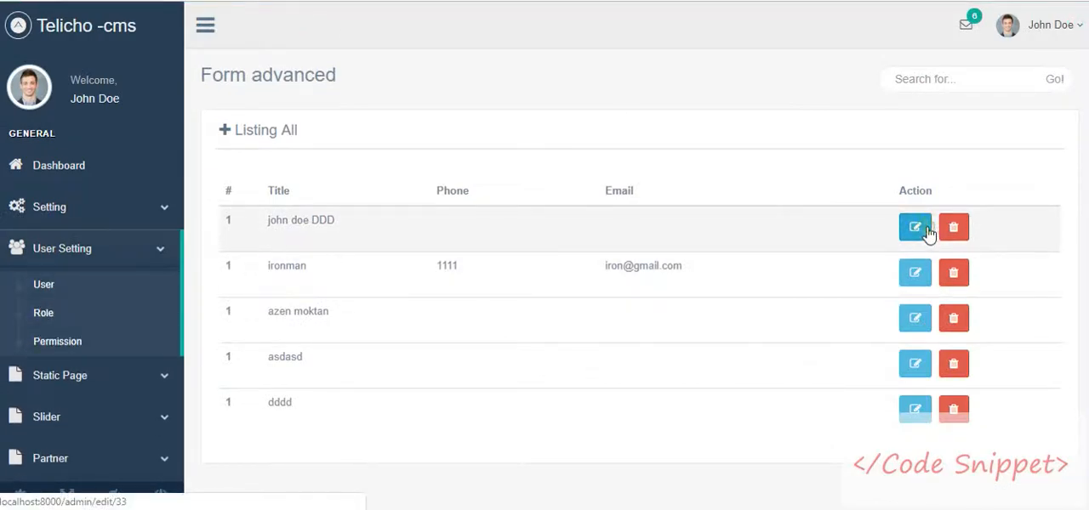
click(915, 229)
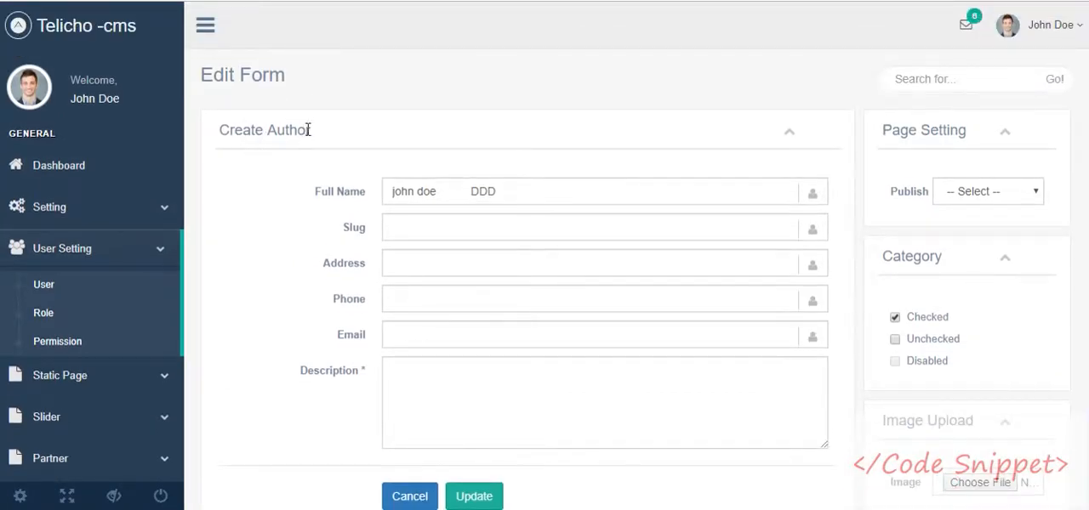
double_click(266, 129)
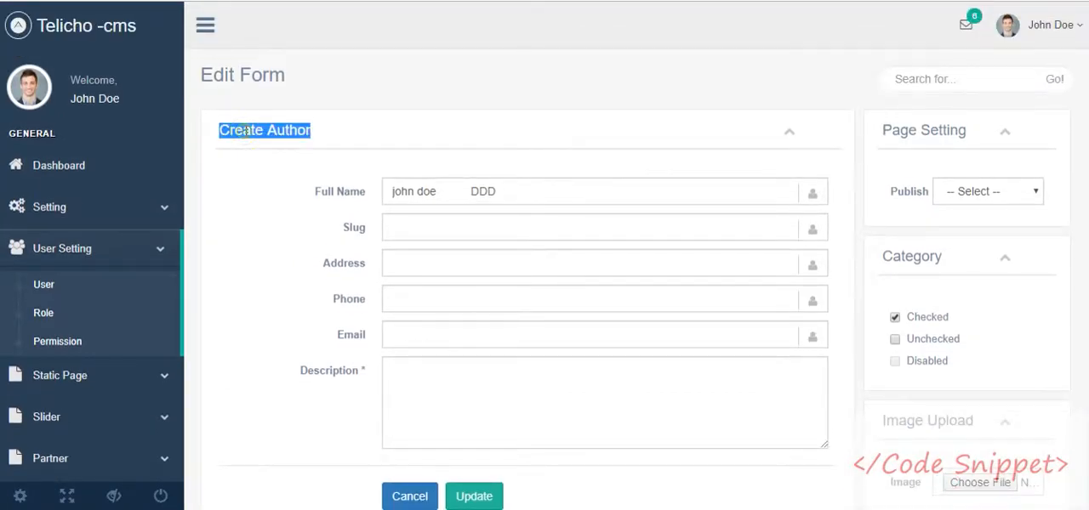
click(266, 129)
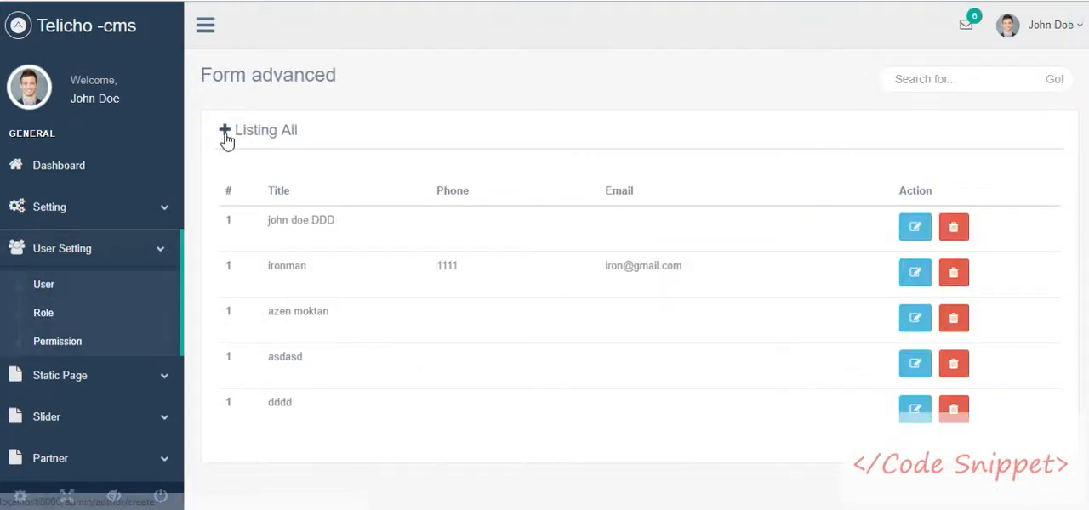
click(225, 134)
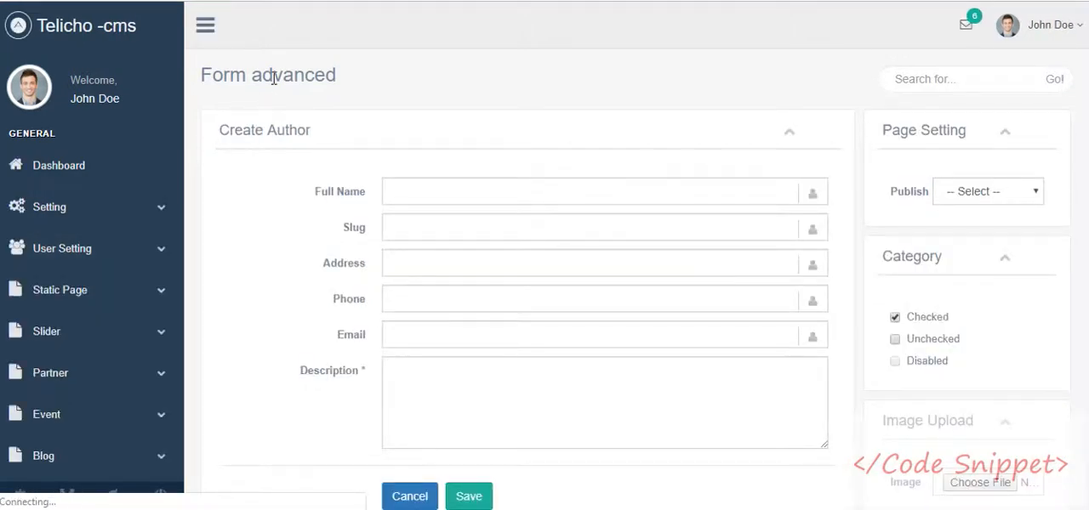
click(61, 248)
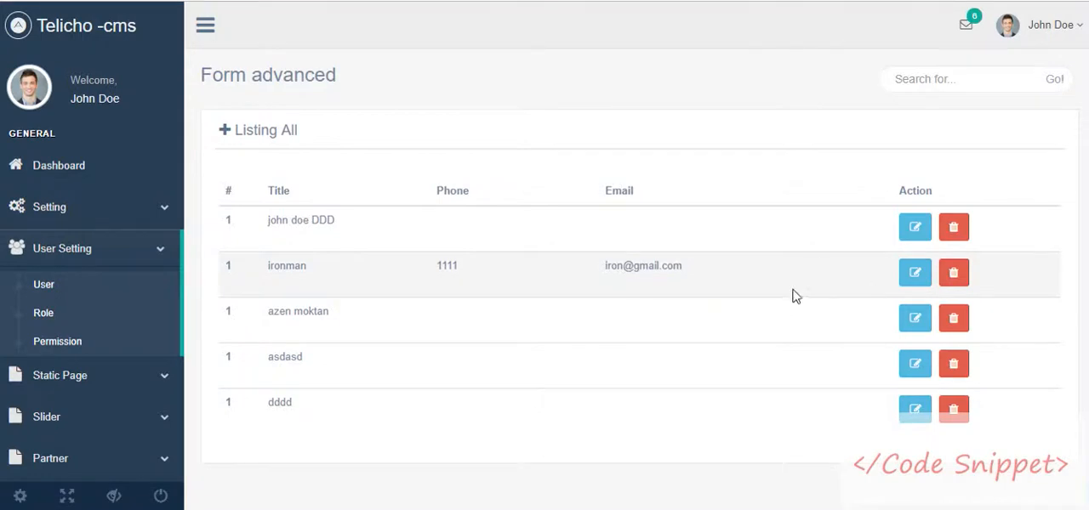
click(915, 226)
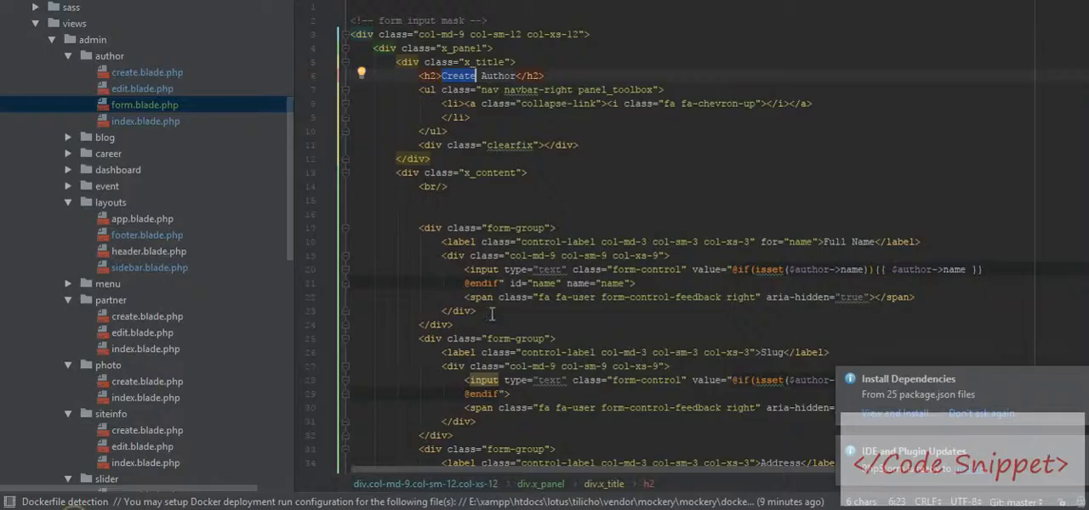
scroll(down, 3)
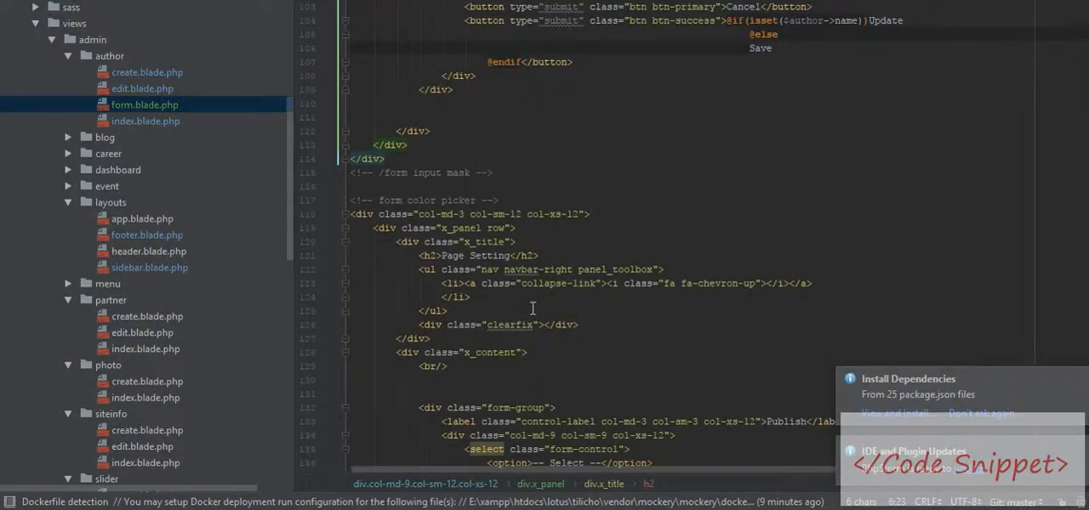
scroll(up, 3)
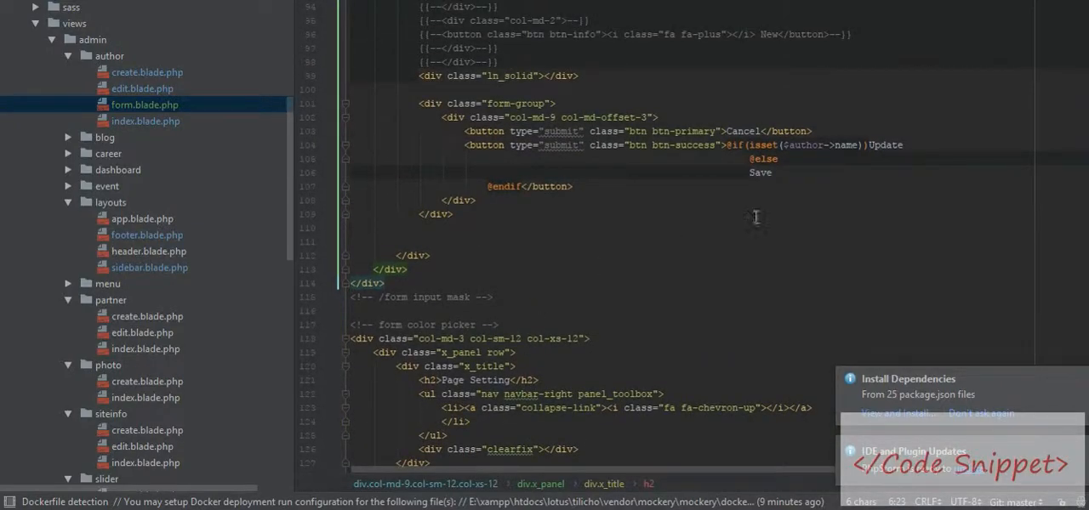
mouse_move(815, 146)
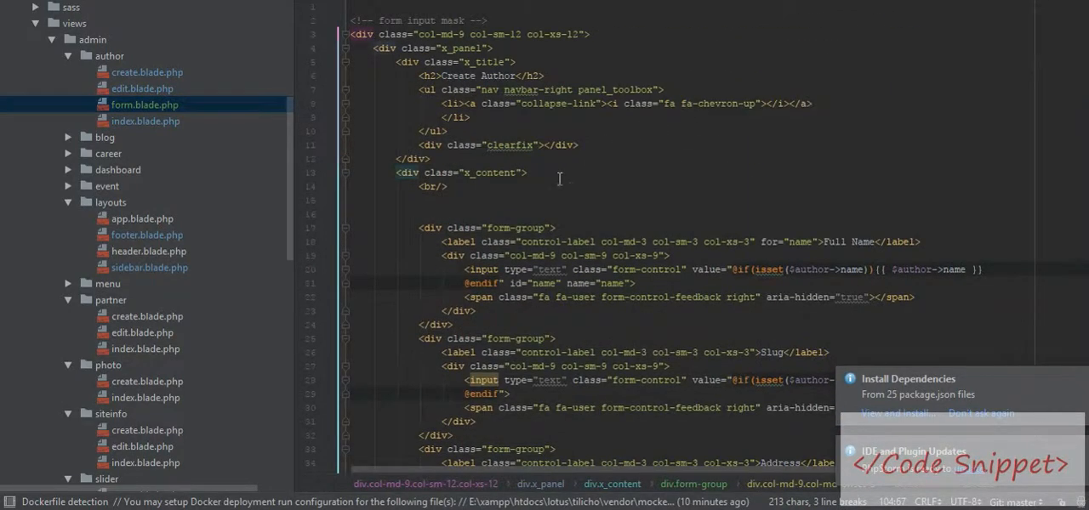
double_click(458, 75)
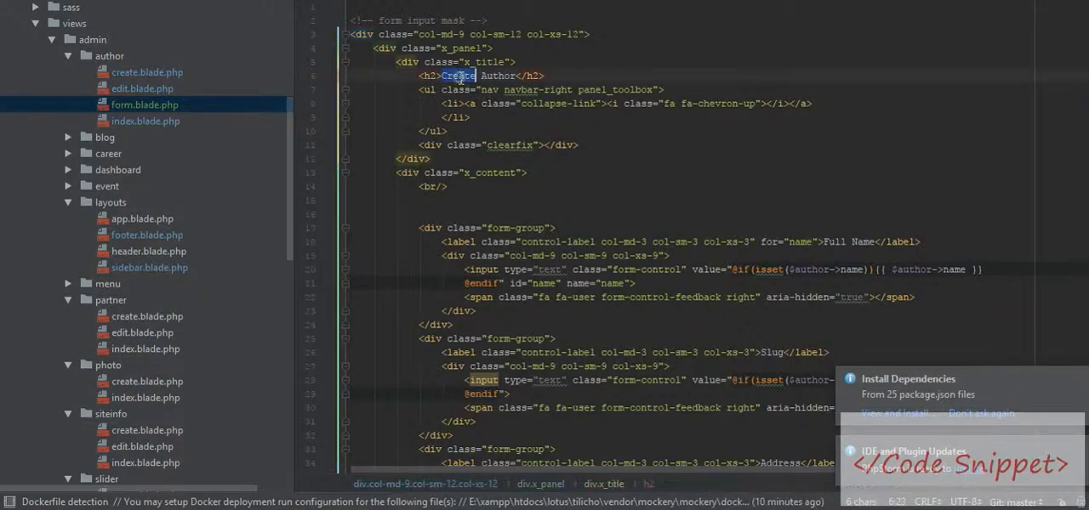
key(Delete)
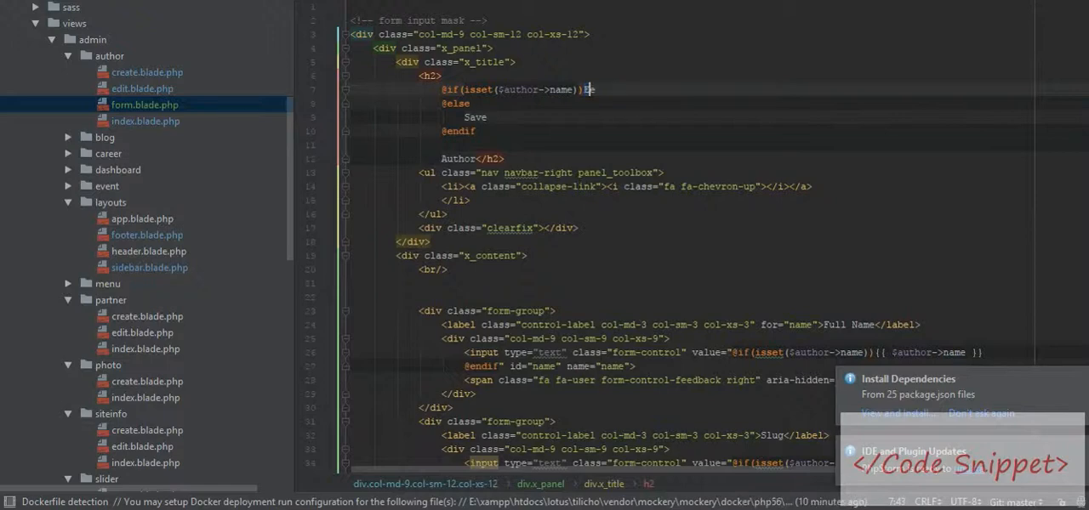
text(Edit)
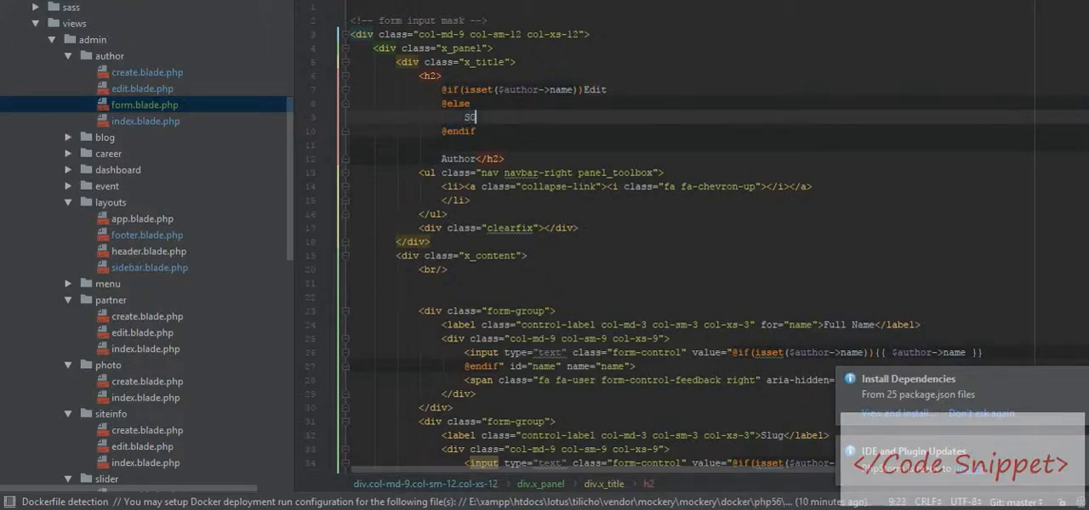
text(Cre)
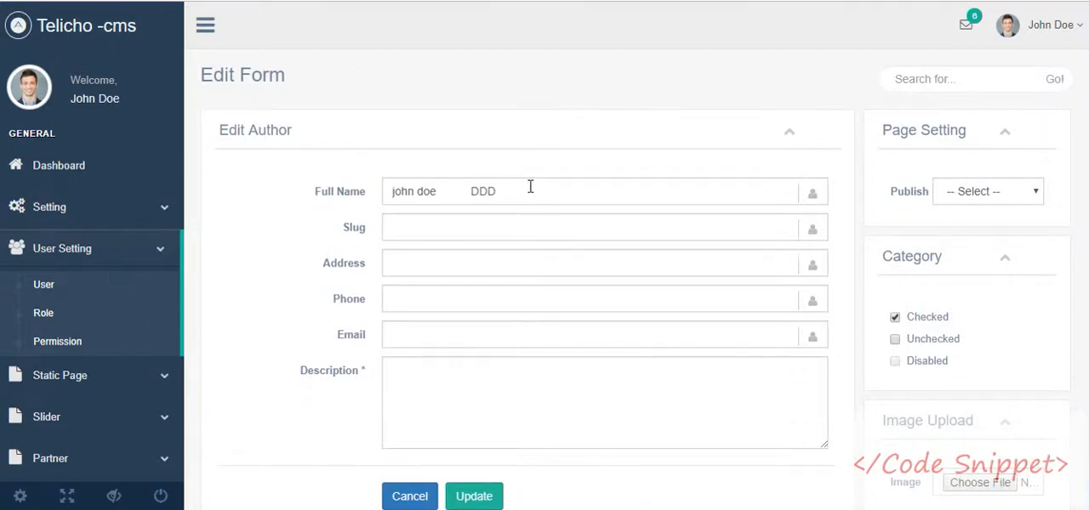
mouse_move(837, 189)
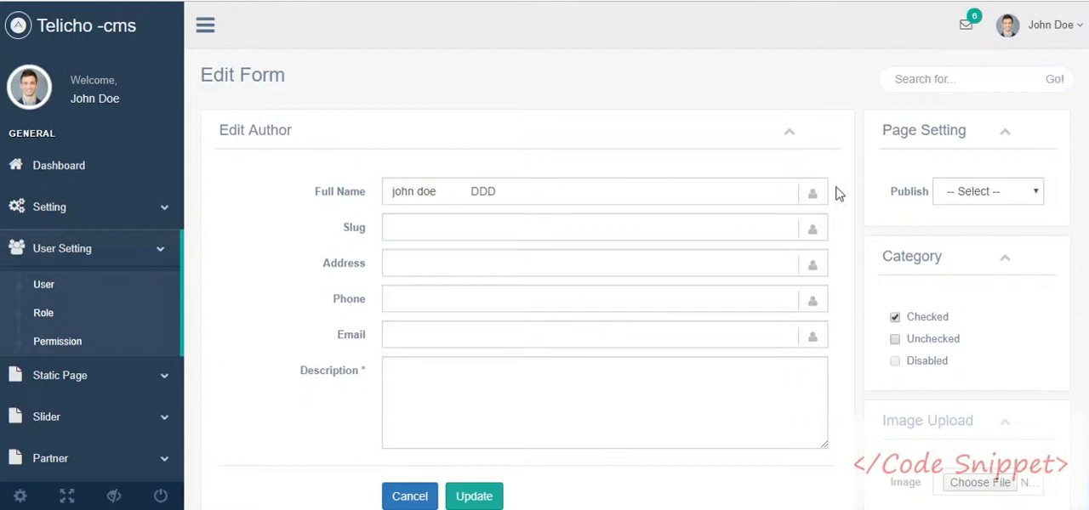
mouse_move(588, 126)
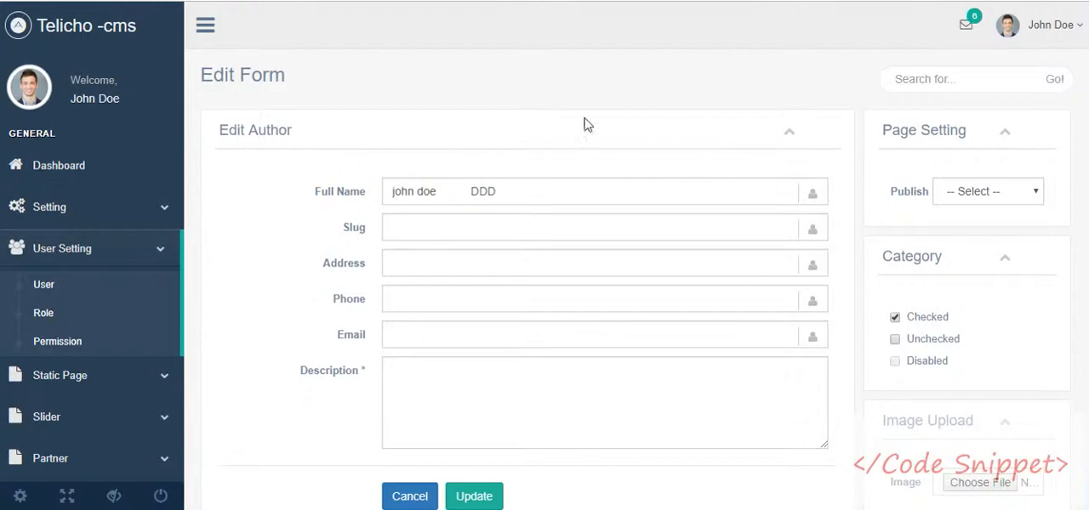
mouse_move(274, 149)
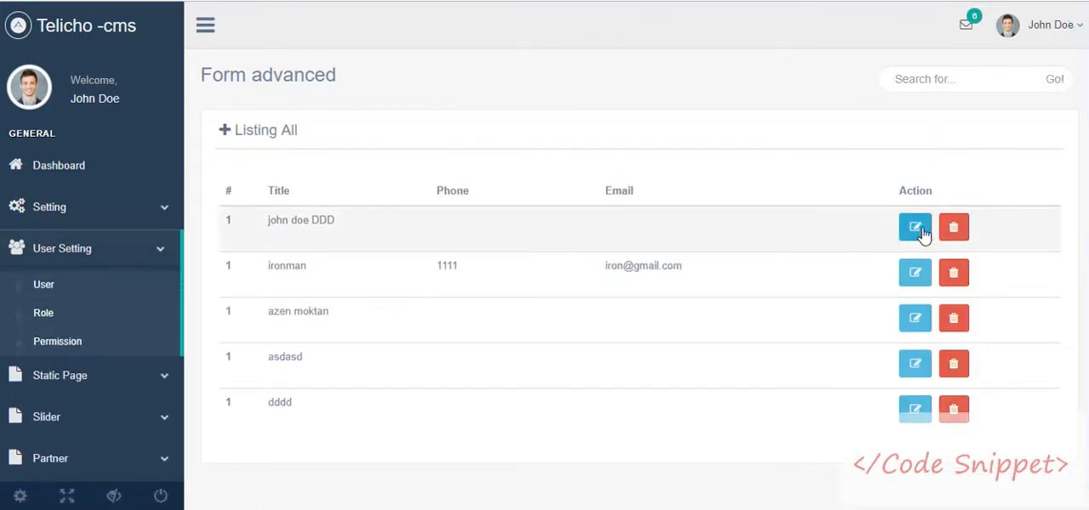
Reopen john doe DDD's form, now headed Edit Author, and check its Update button
click(916, 228)
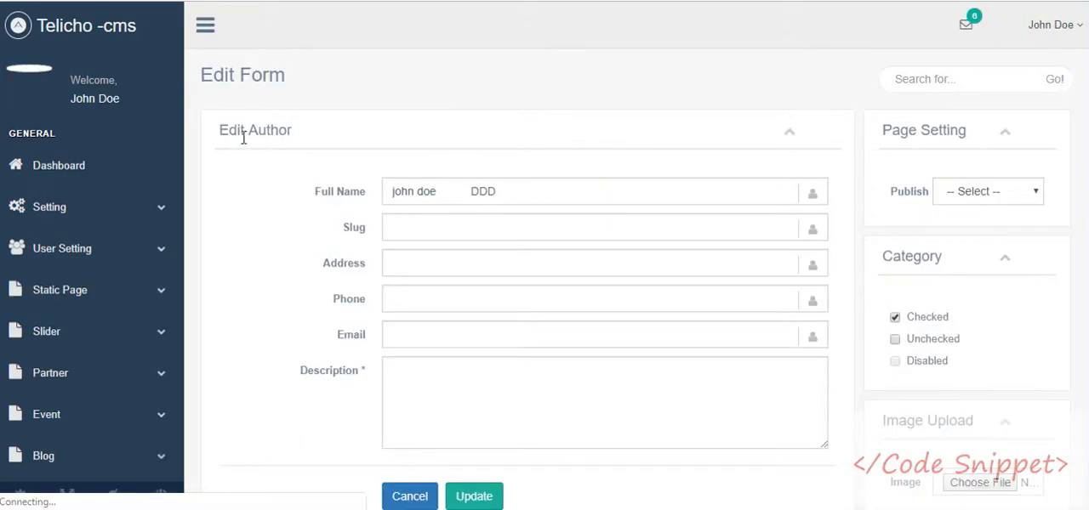
scroll(down, 3)
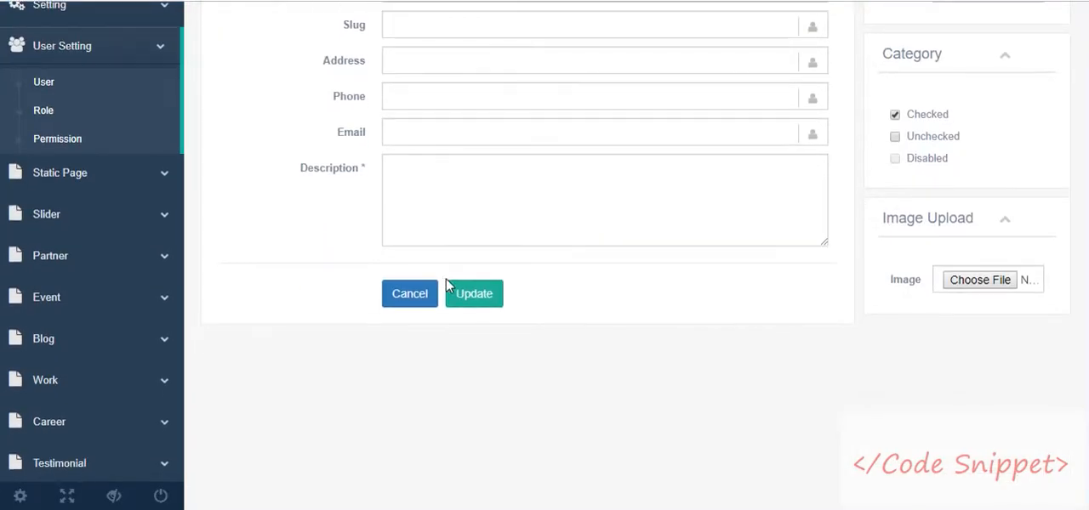
scroll(up, 3)
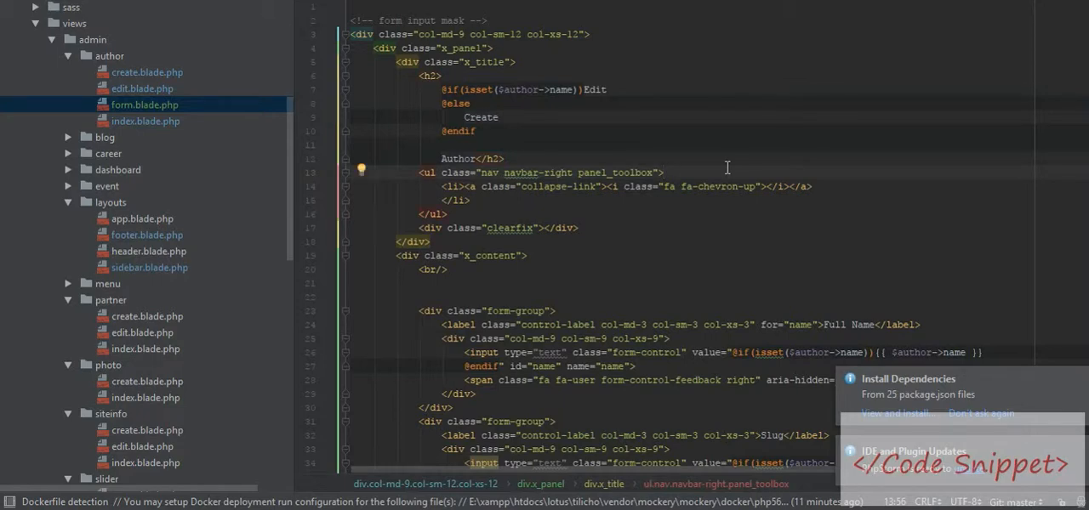
mouse_move(621, 259)
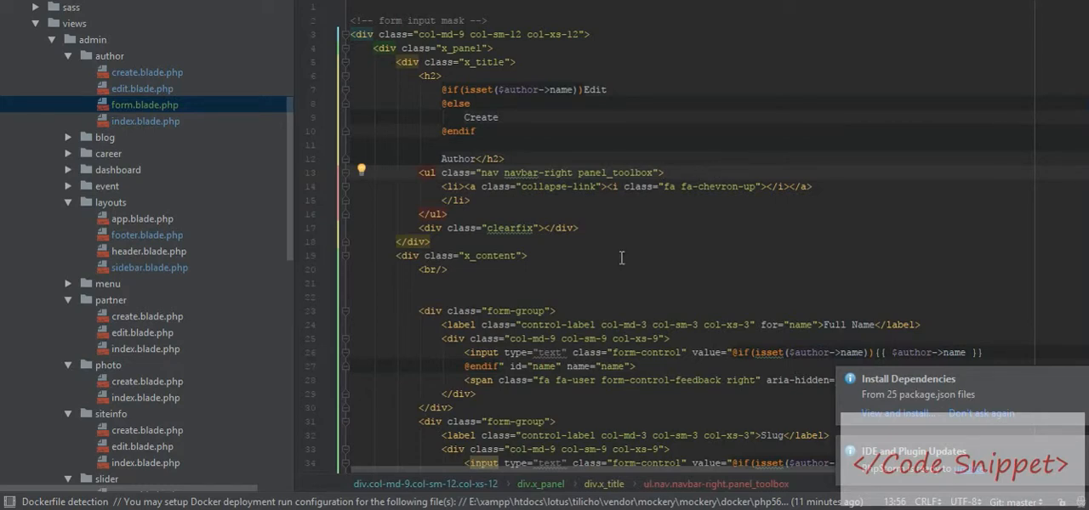